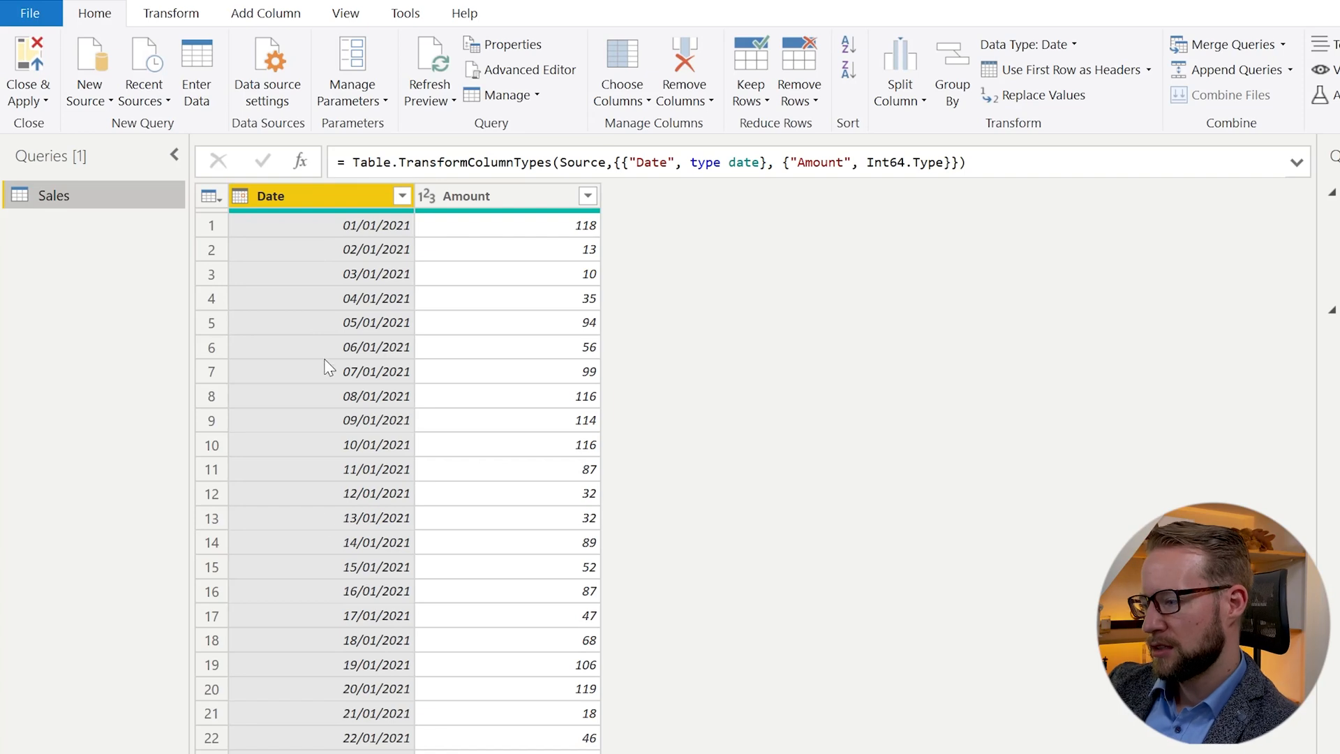
mouse_move(404, 688)
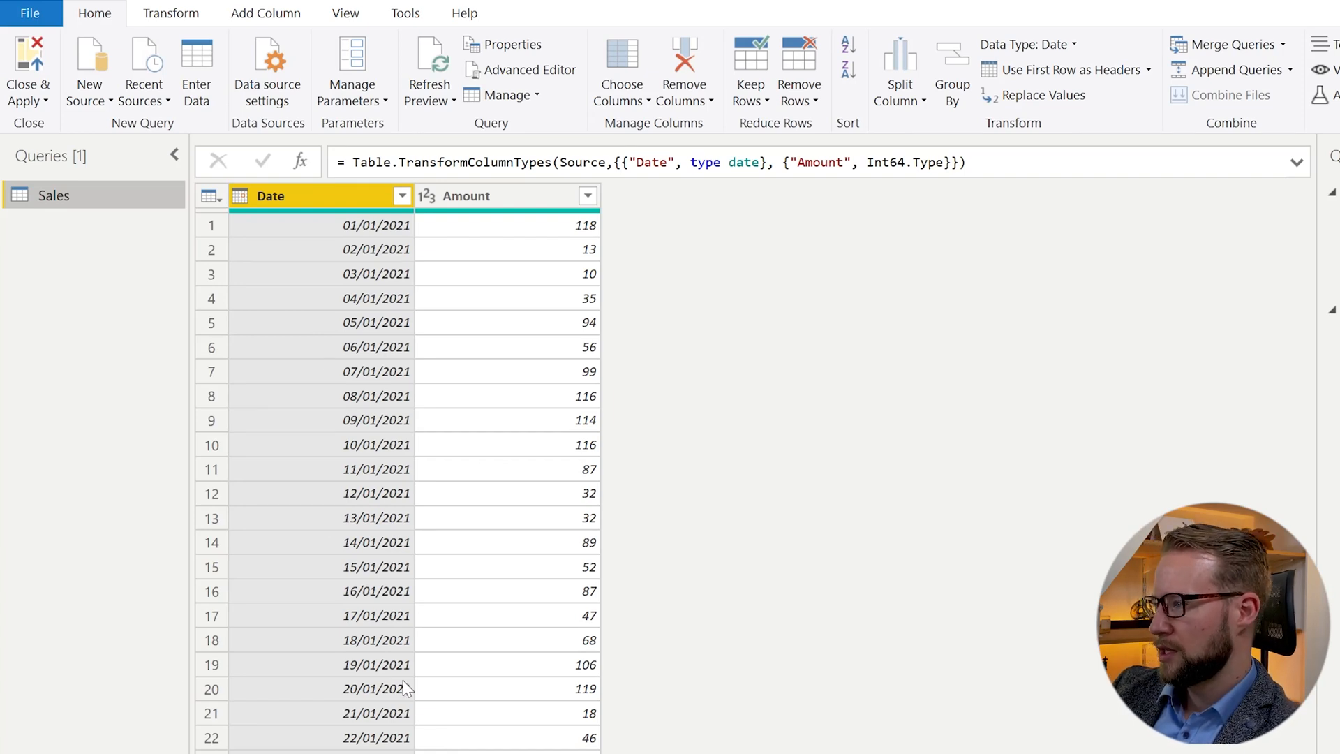
mouse_move(657, 228)
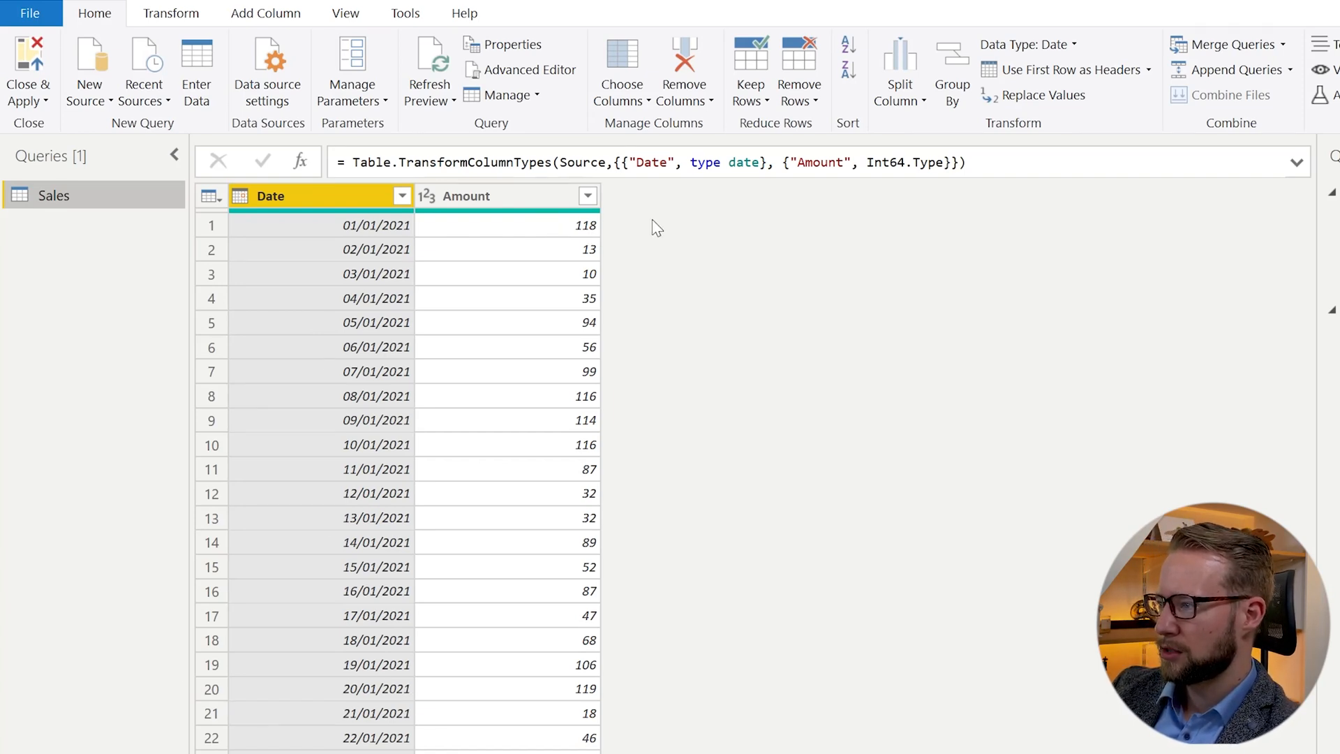
Add a 1-based Index column to Sales from Add Column, then select the Date column
click(506, 225)
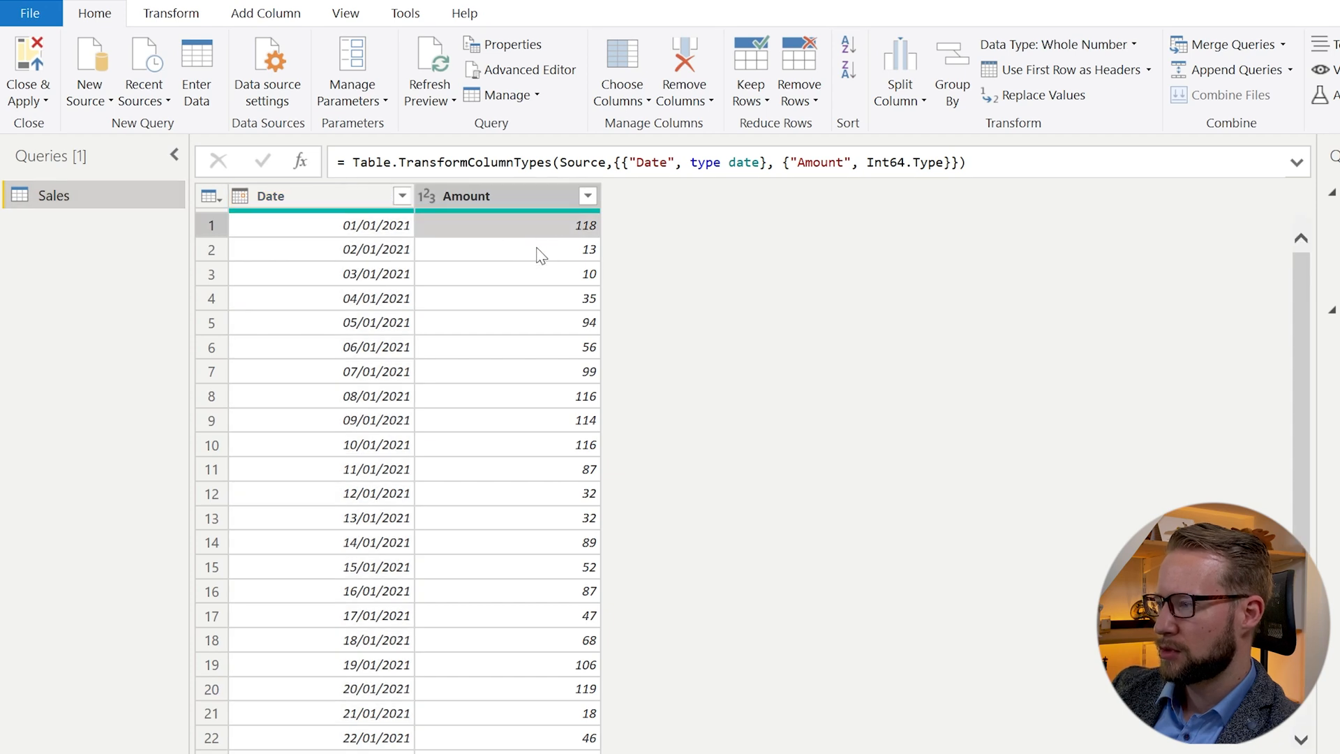
mouse_move(557, 270)
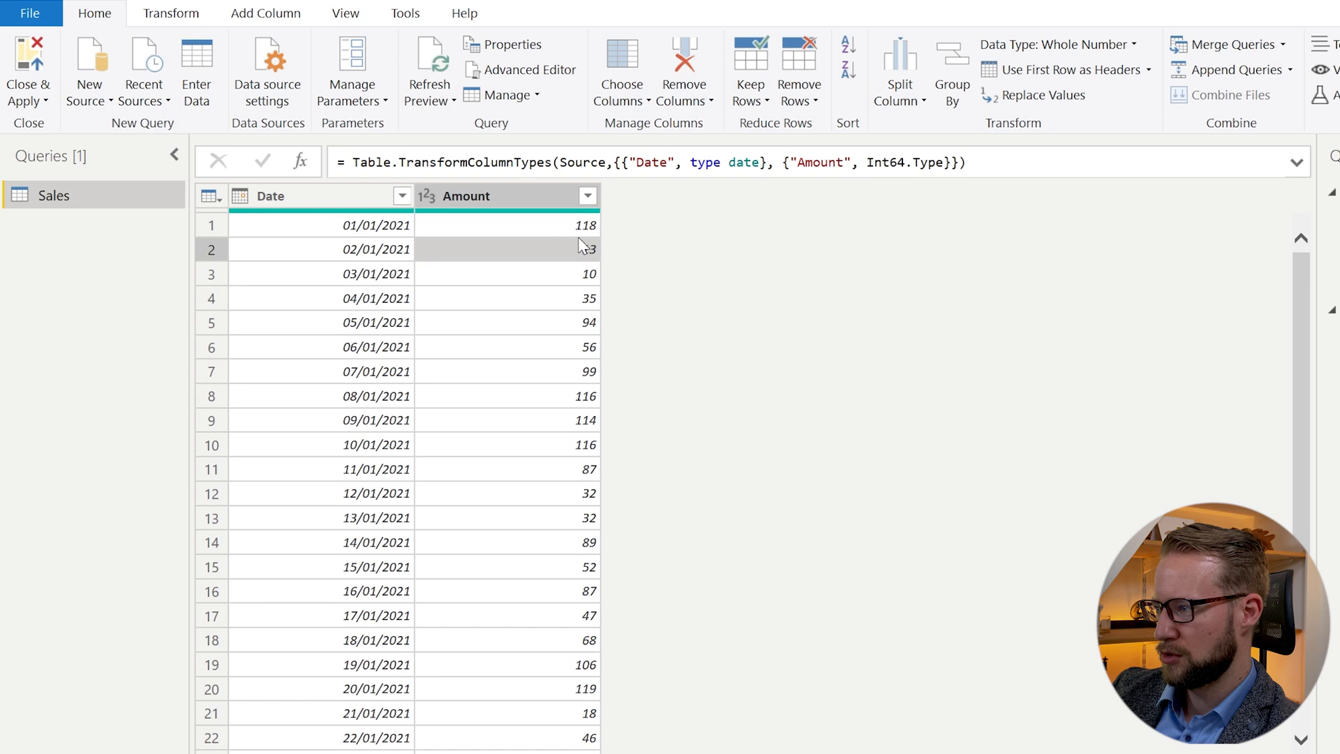
click(504, 273)
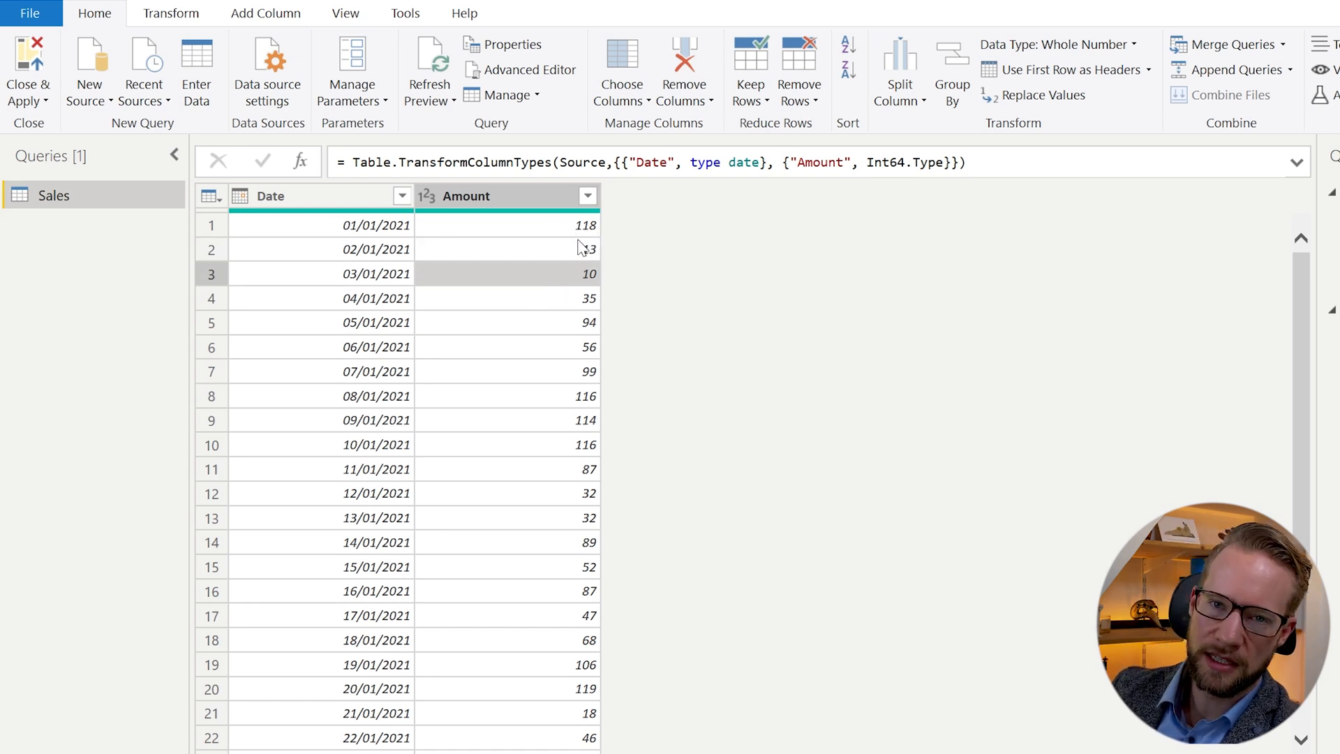
mouse_move(479, 251)
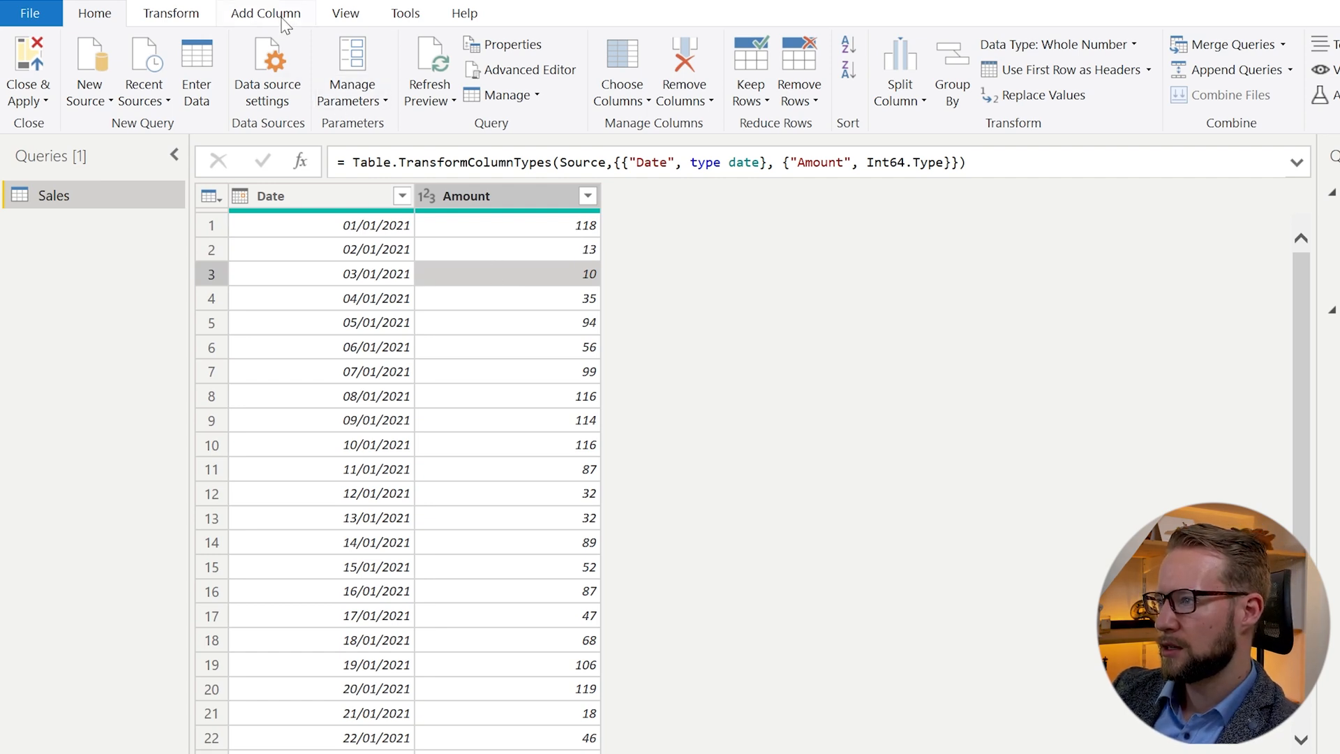
click(265, 13)
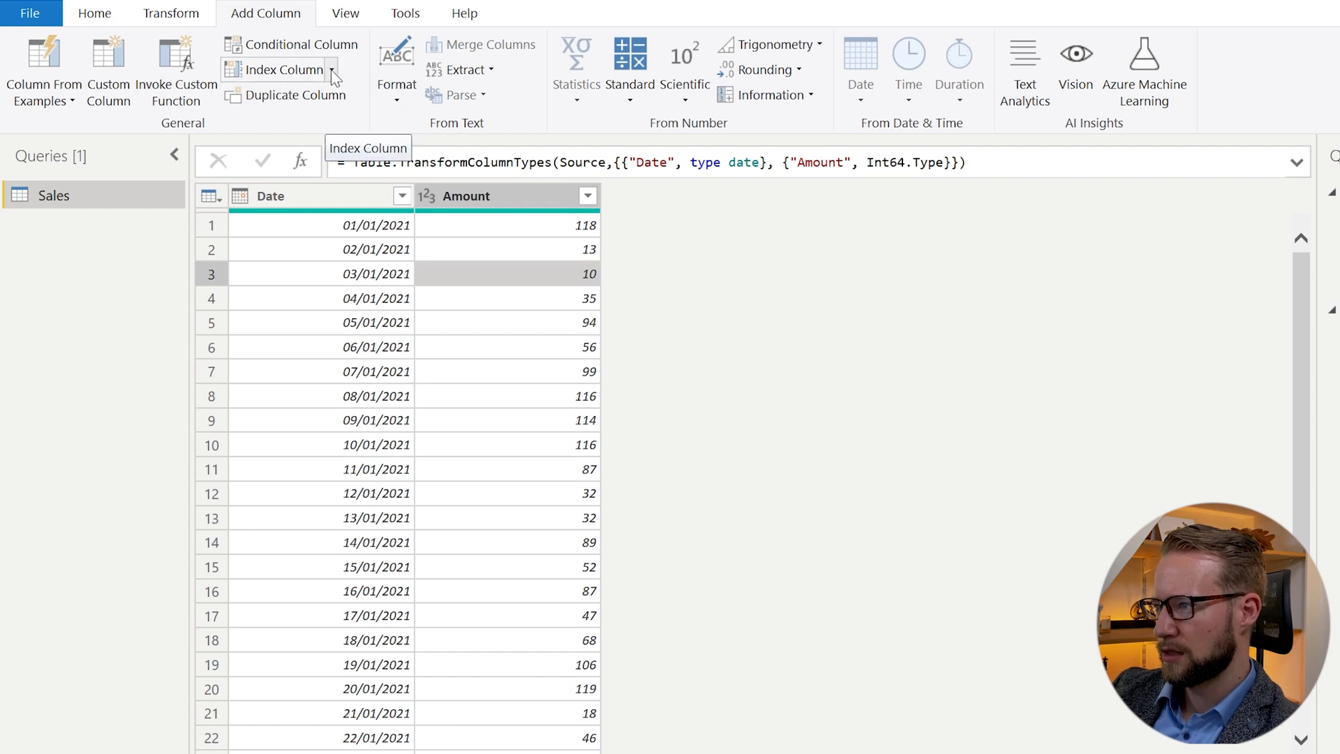
click(282, 69)
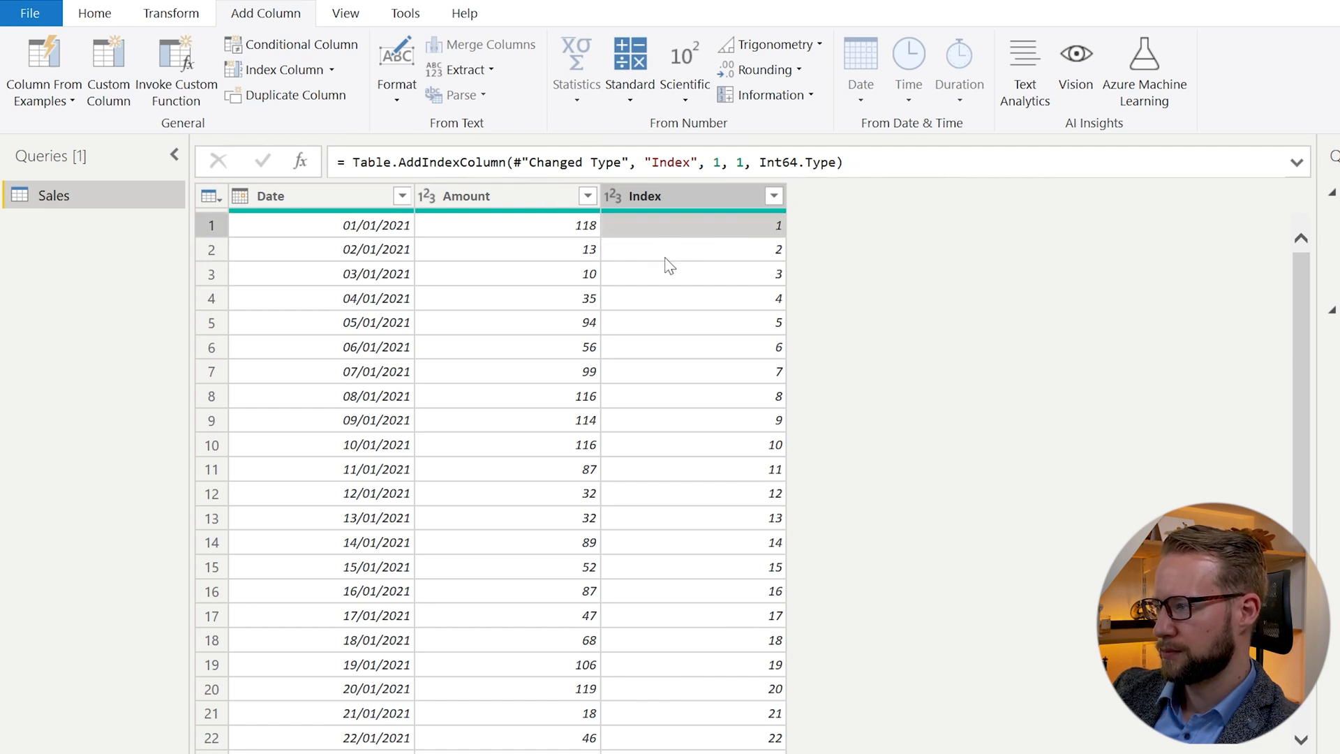
mouse_move(567, 326)
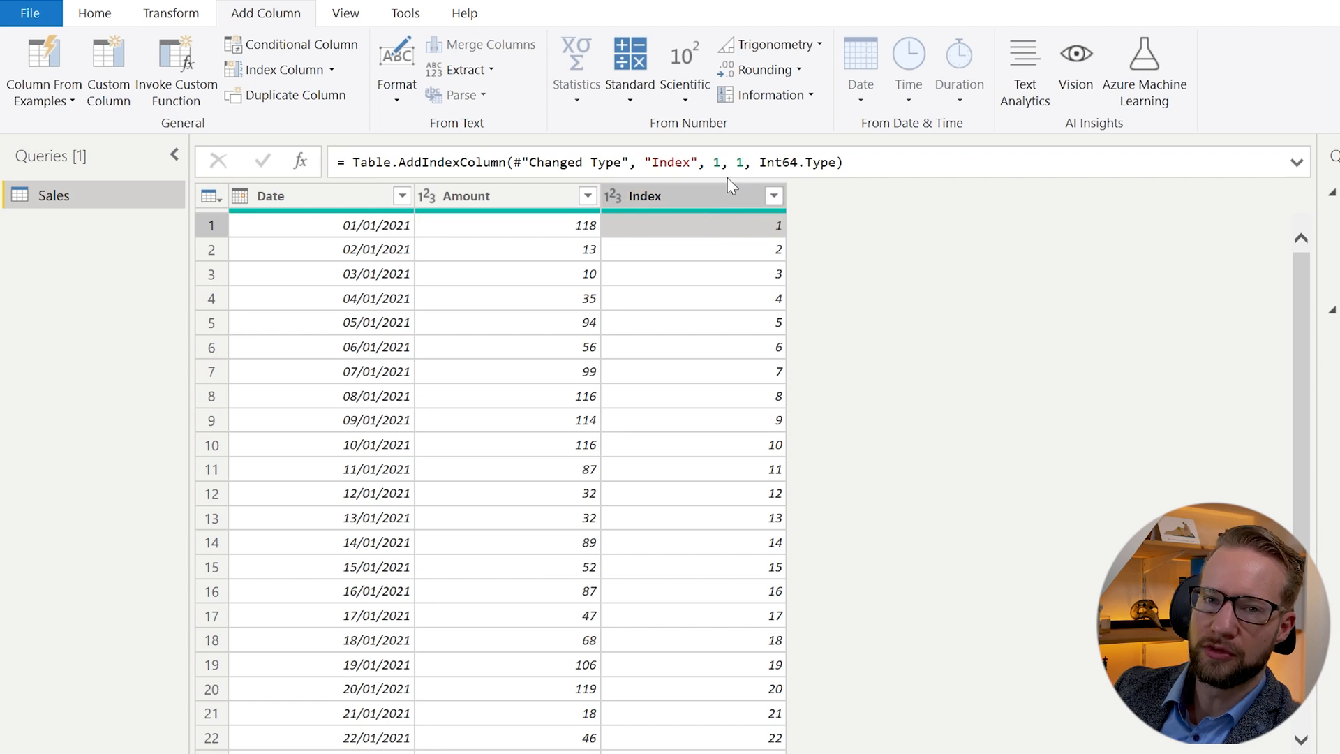
click(290, 195)
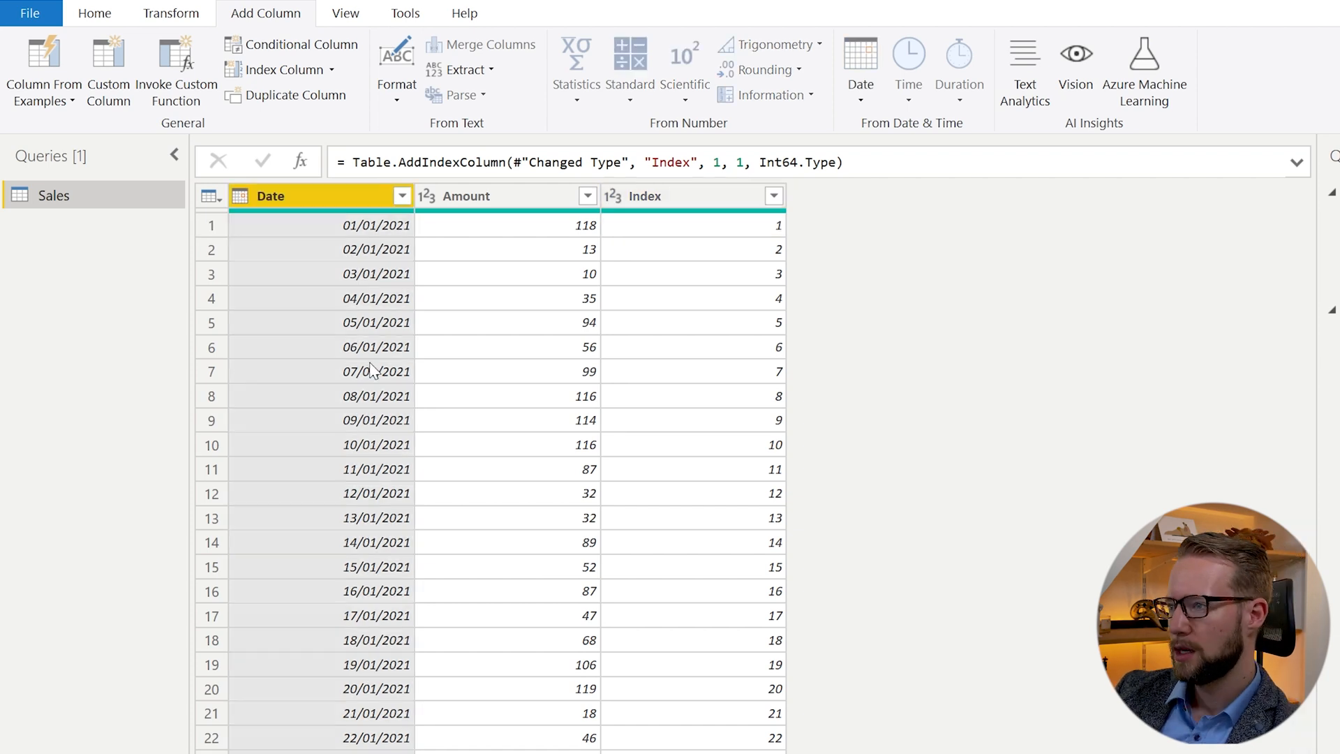
mouse_move(107, 71)
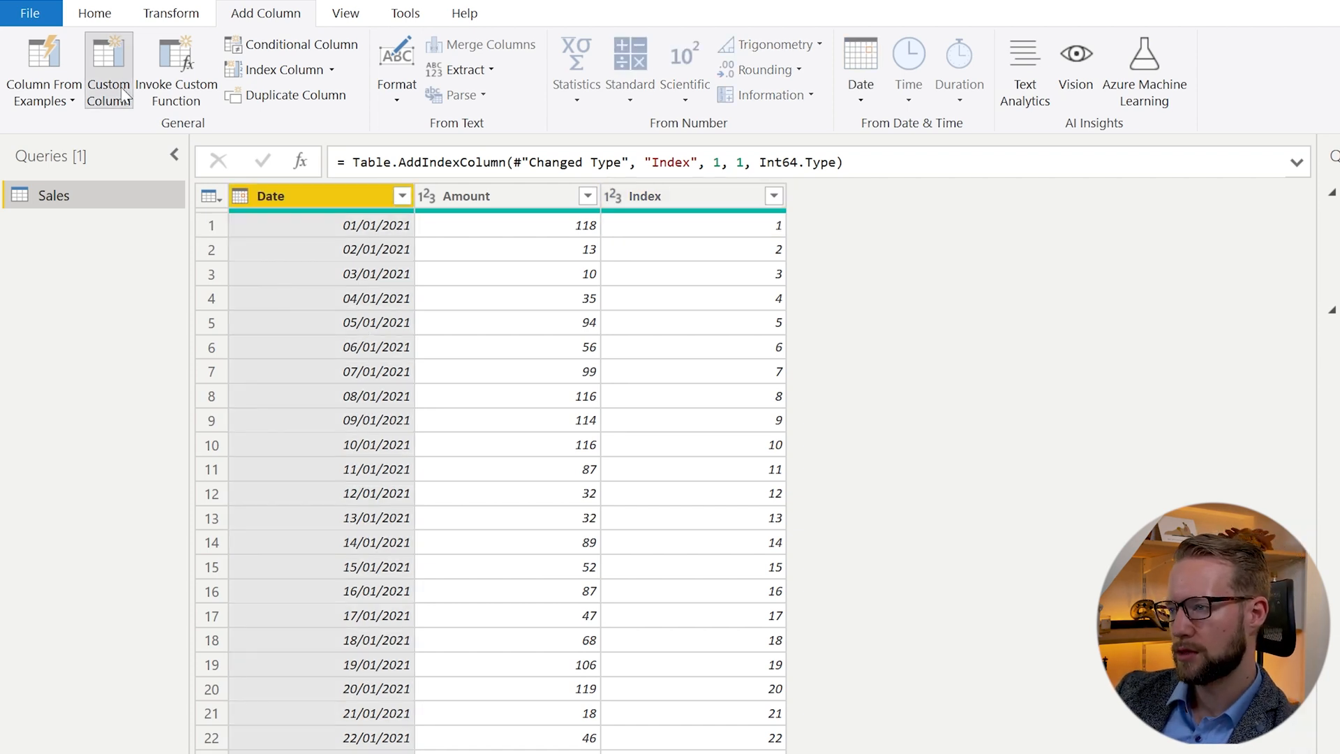
Start a custom column named RunningTotal and begin its formula with List.FirstN
click(109, 71)
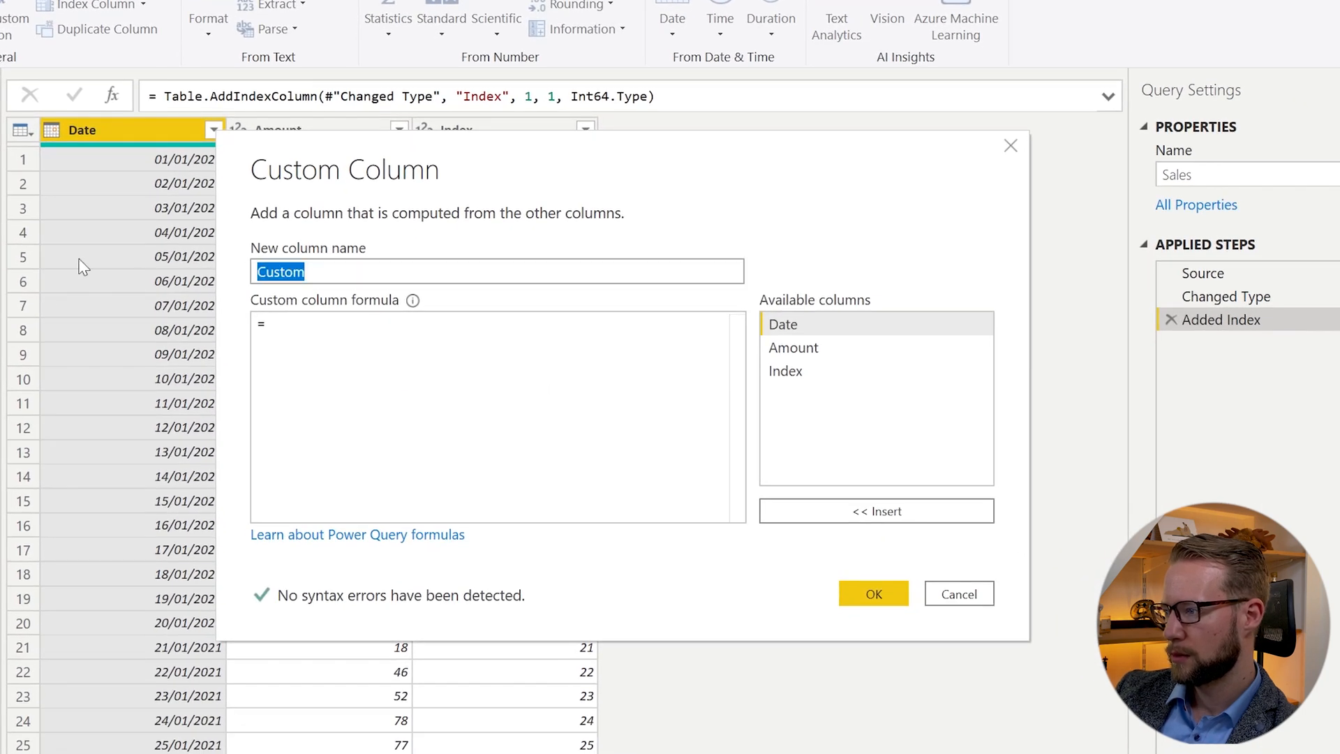
text(Runn)
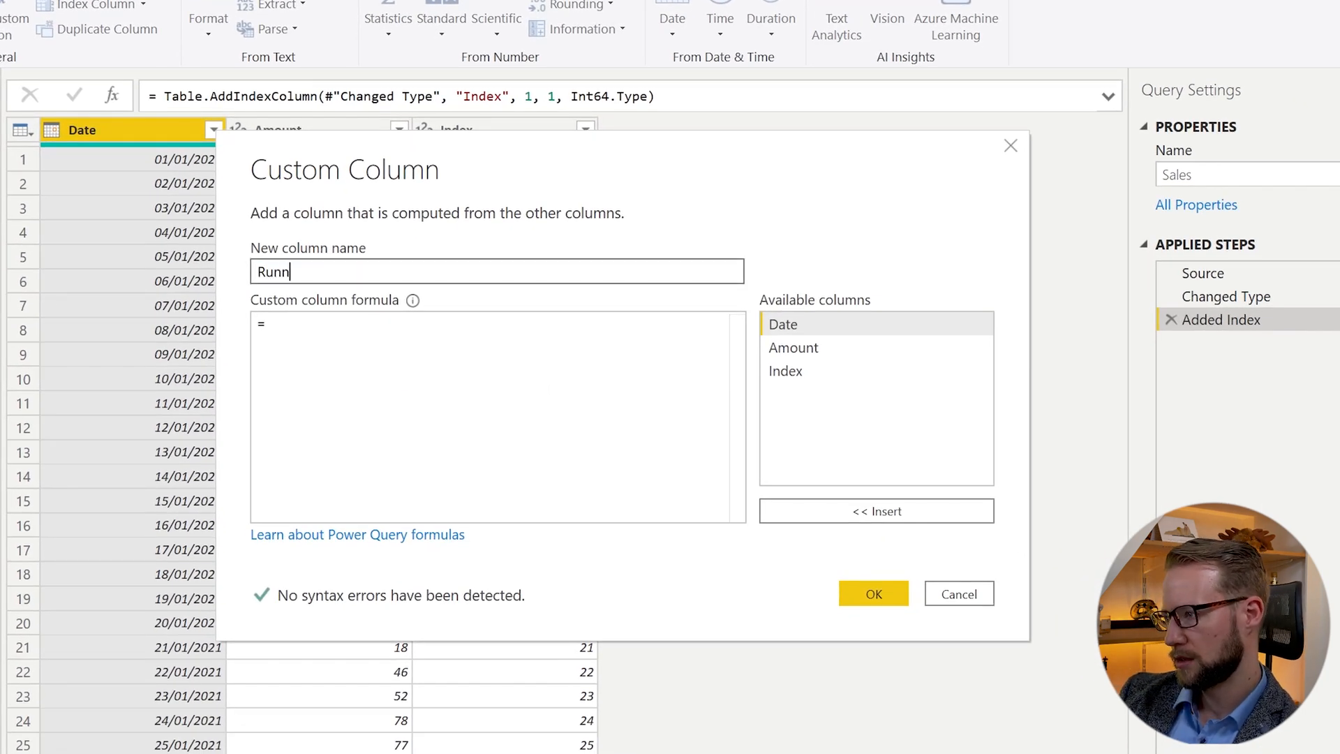
text(ingTotal)
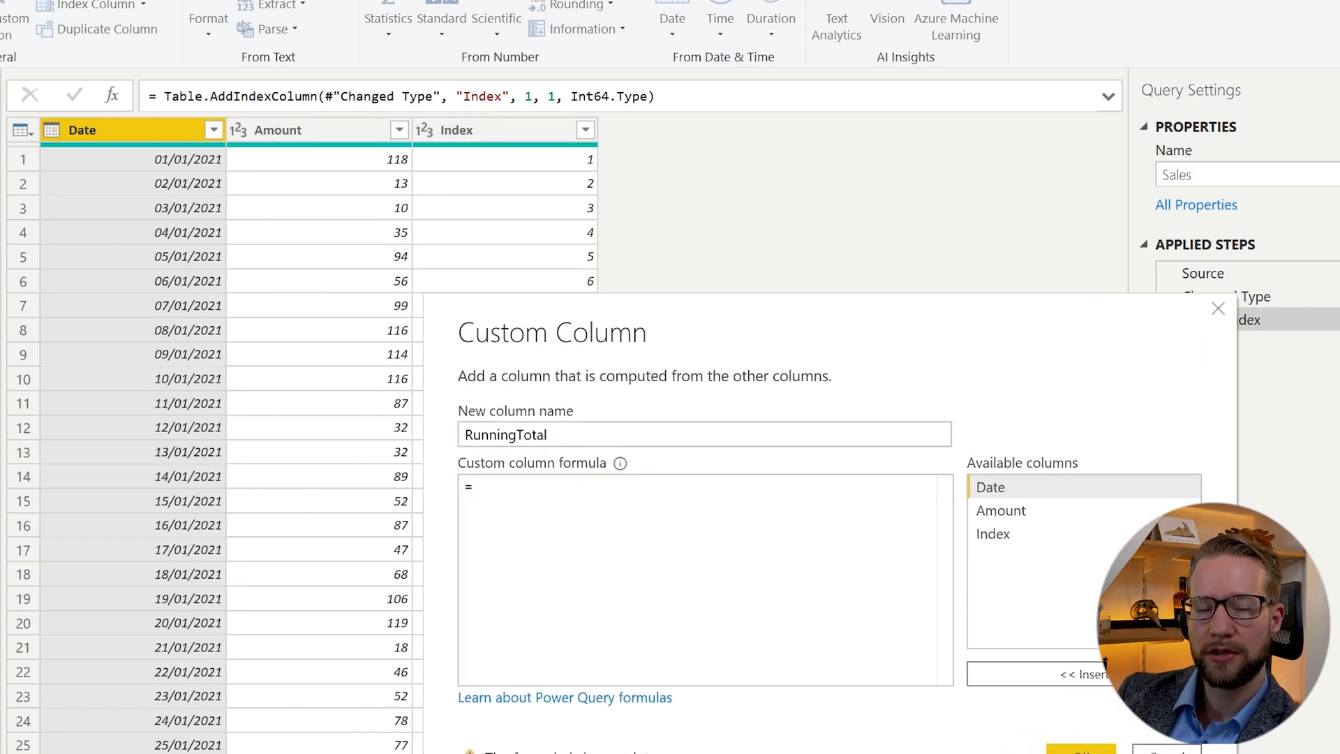
text(List.FirstN()
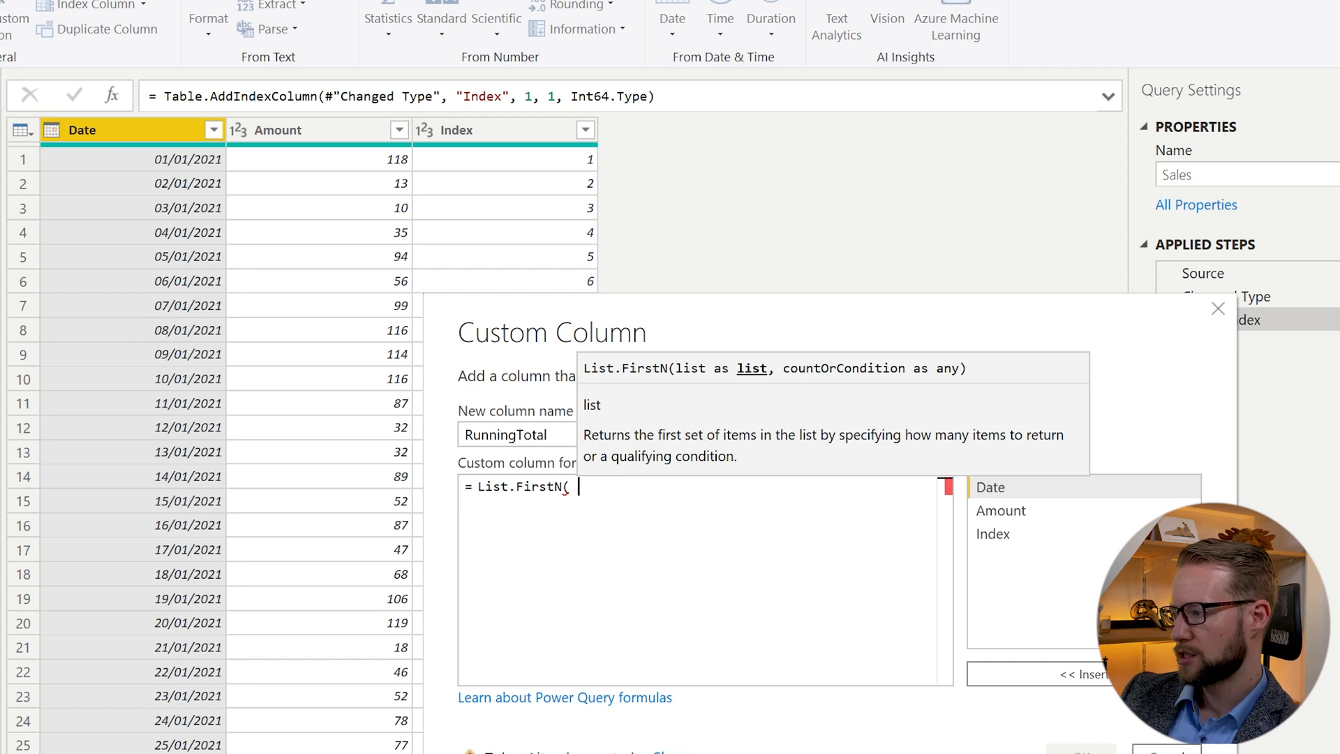
mouse_move(252, 153)
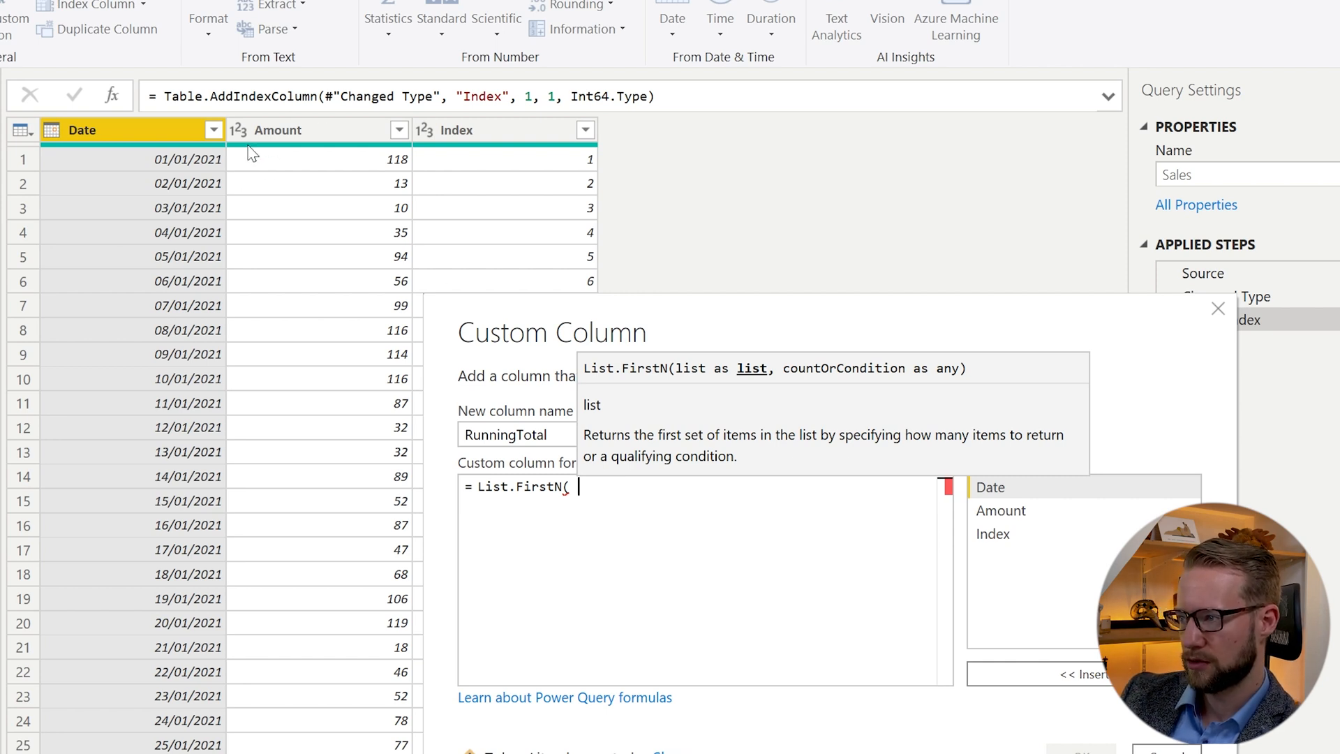
mouse_move(282, 156)
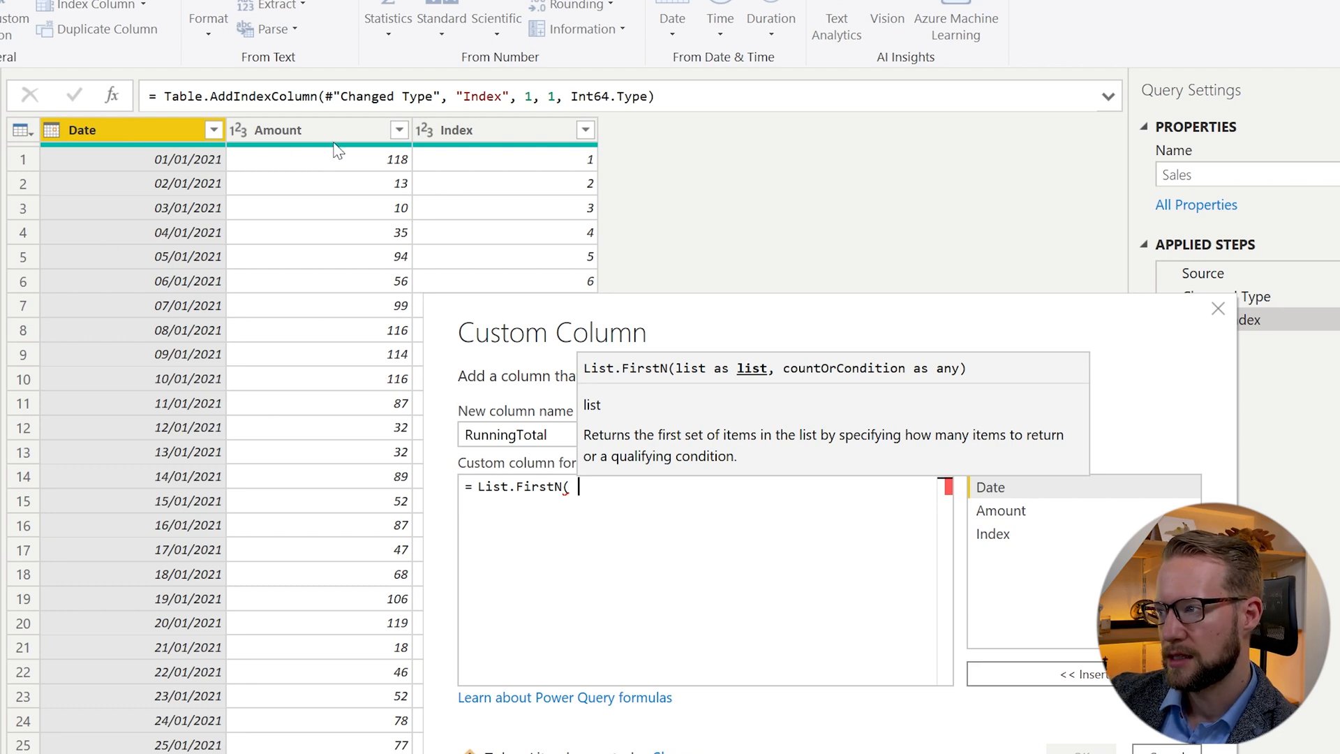
mouse_move(329, 160)
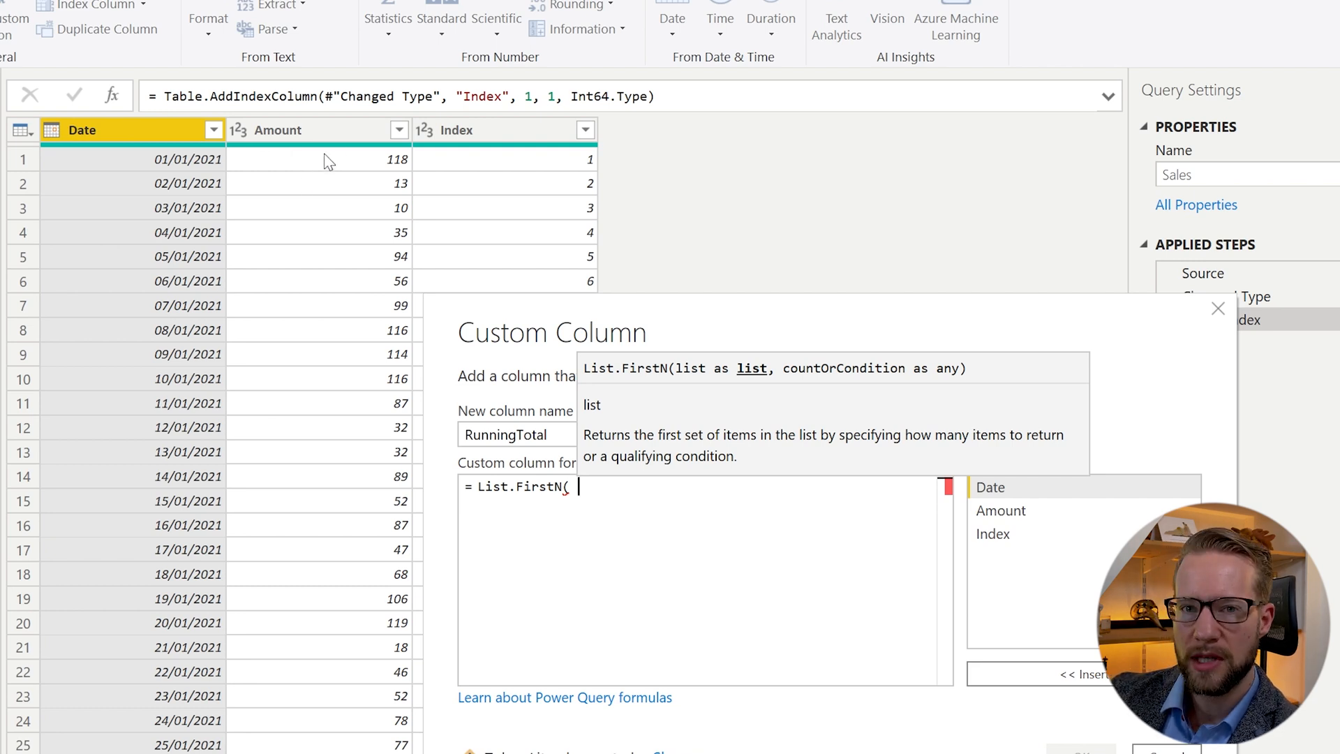
mouse_move(1026, 528)
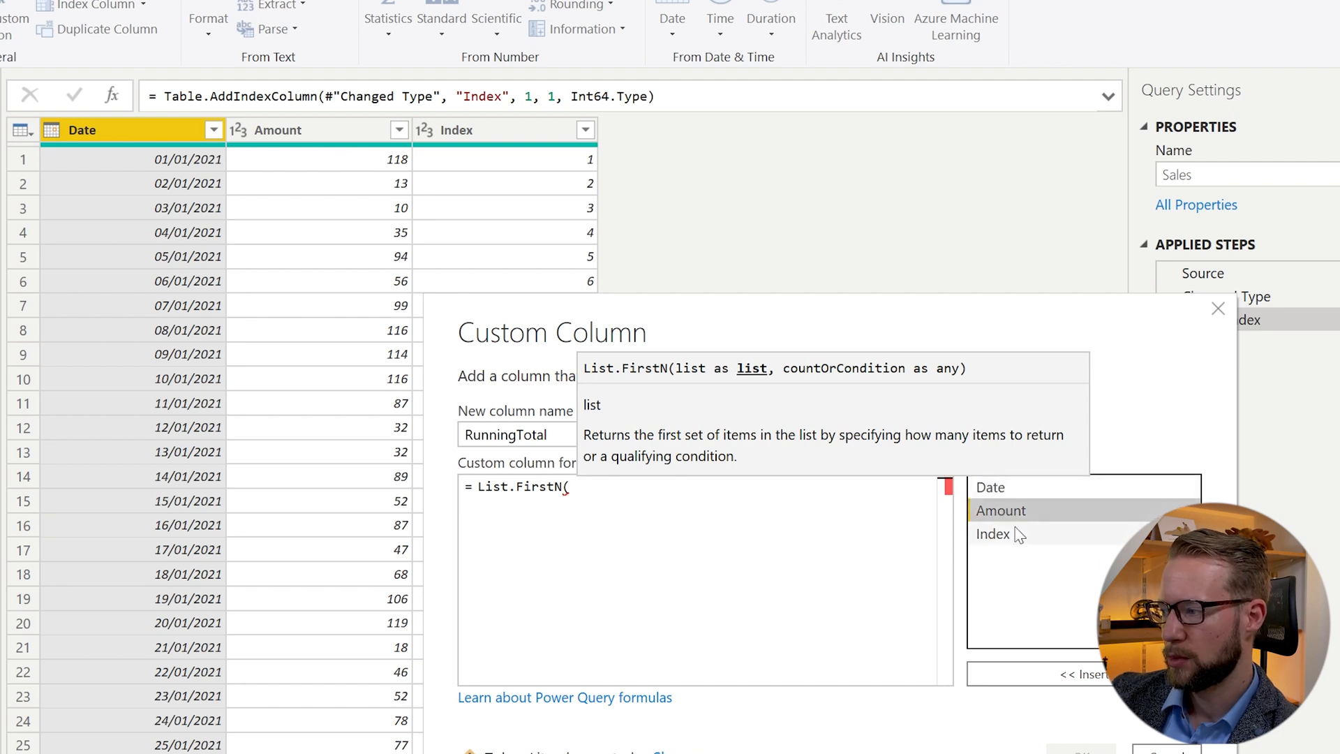
Pass #"Added Index"[Amount] as List.FirstN's list argument in the RunningTotal formula
double_click(1001, 510)
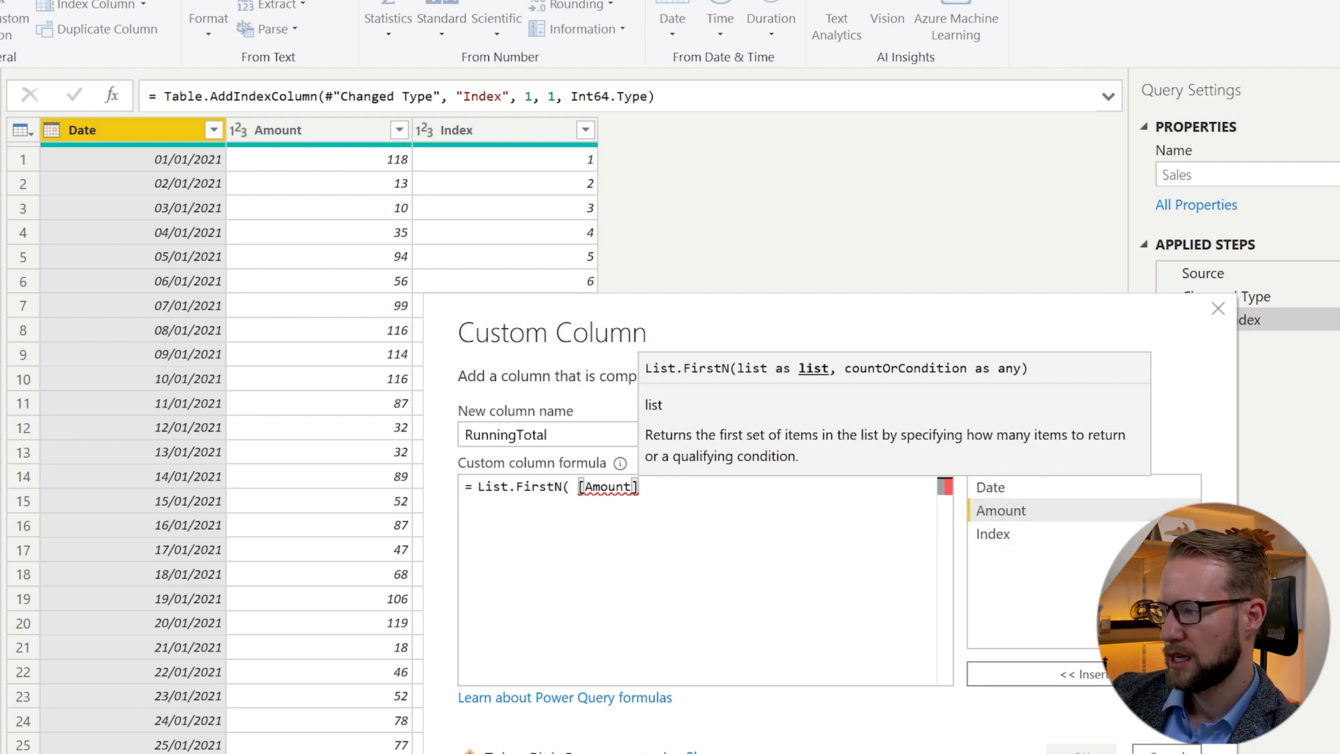
mouse_move(358, 178)
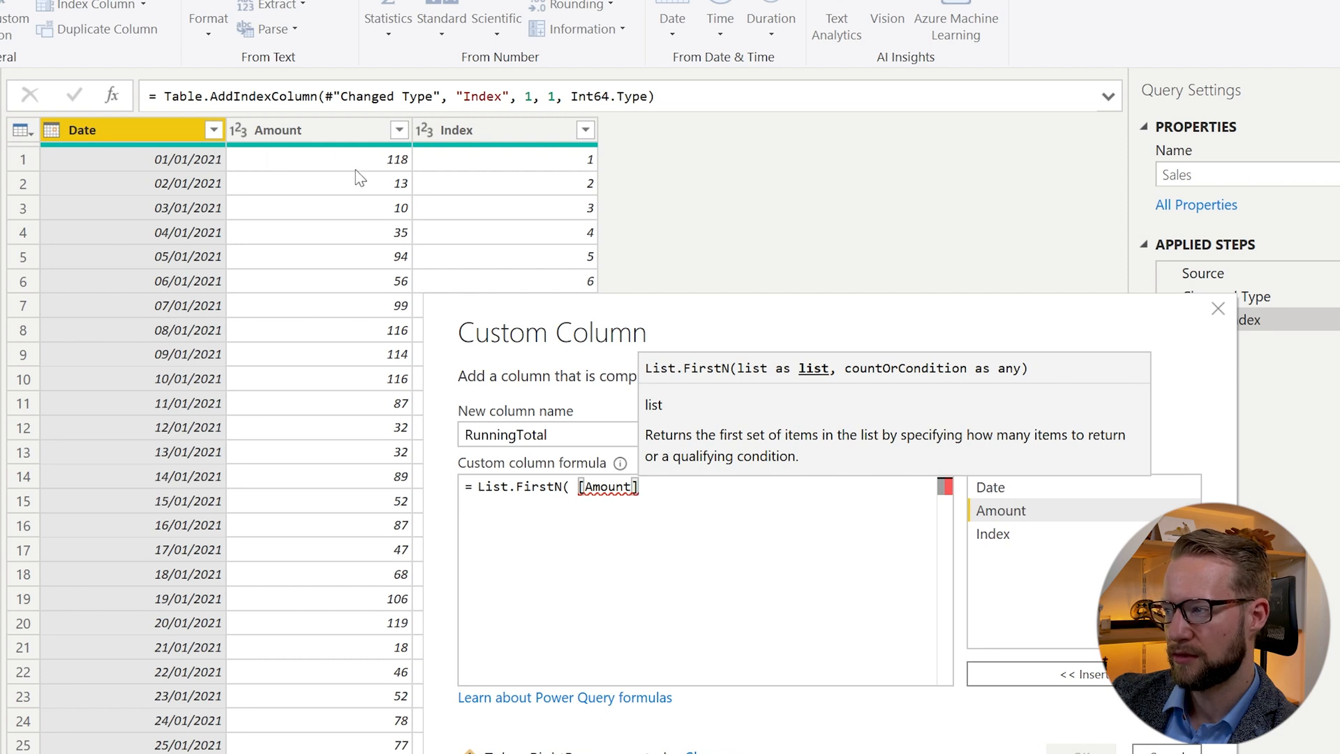
mouse_move(361, 241)
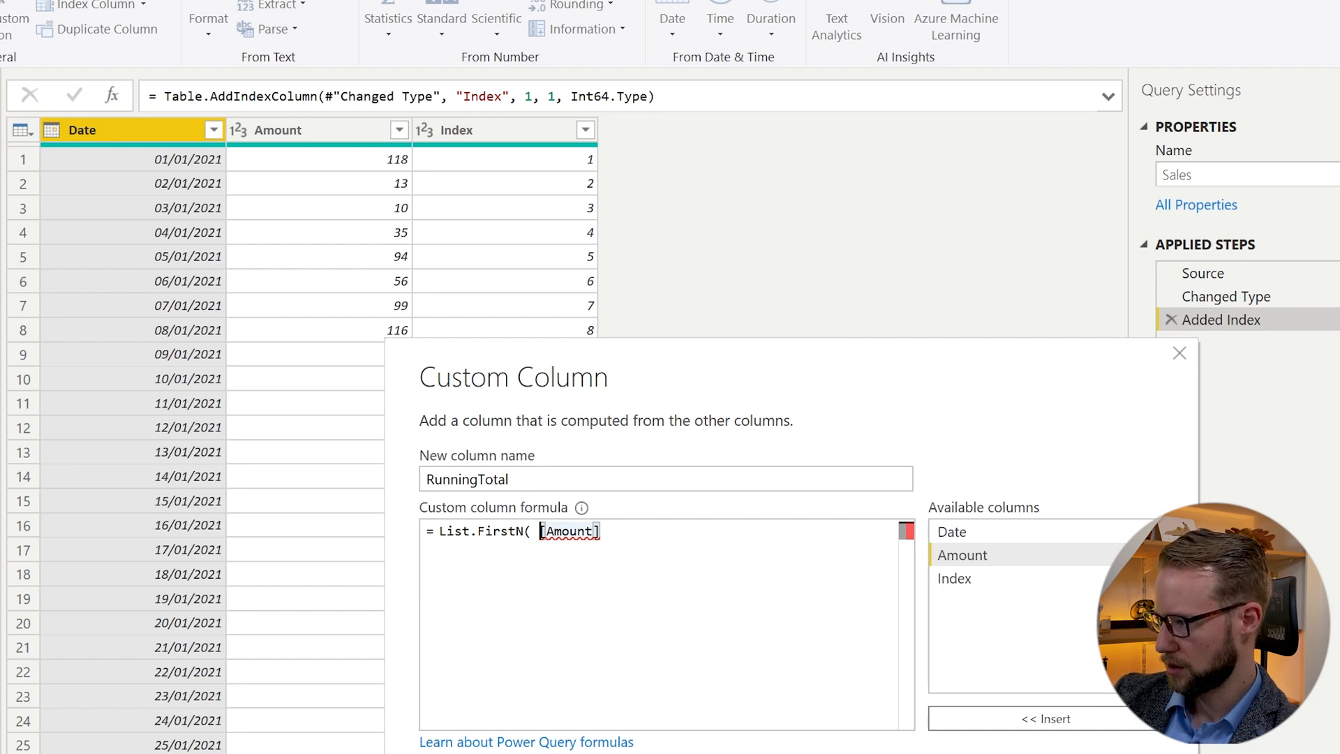
text(#")
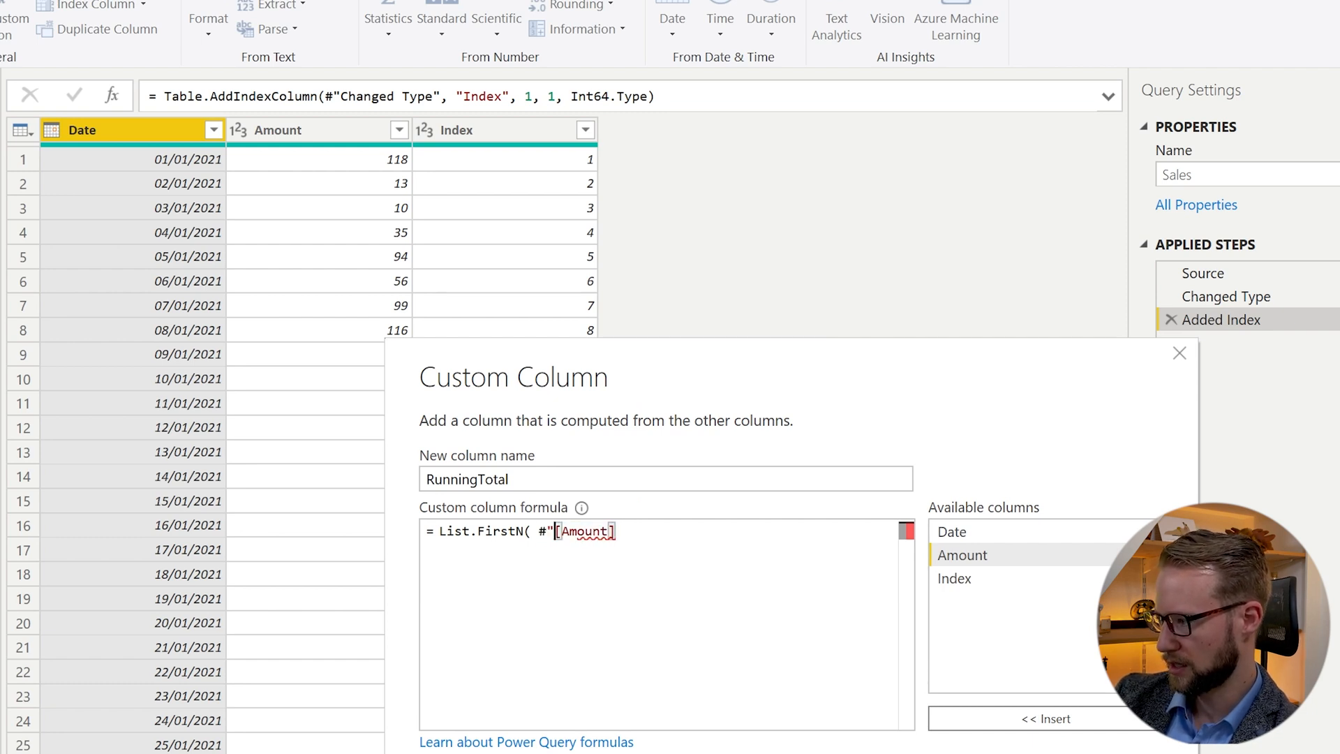
text(Added Index)
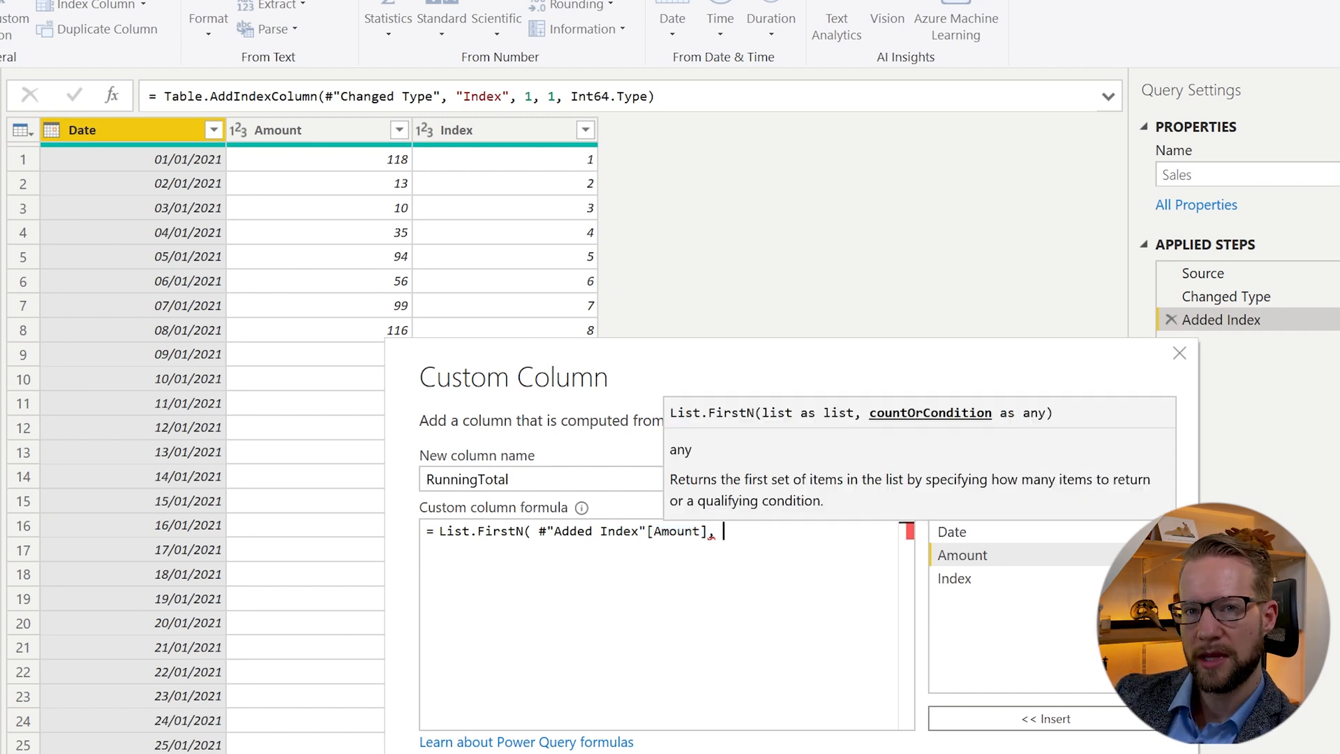
mouse_move(503, 239)
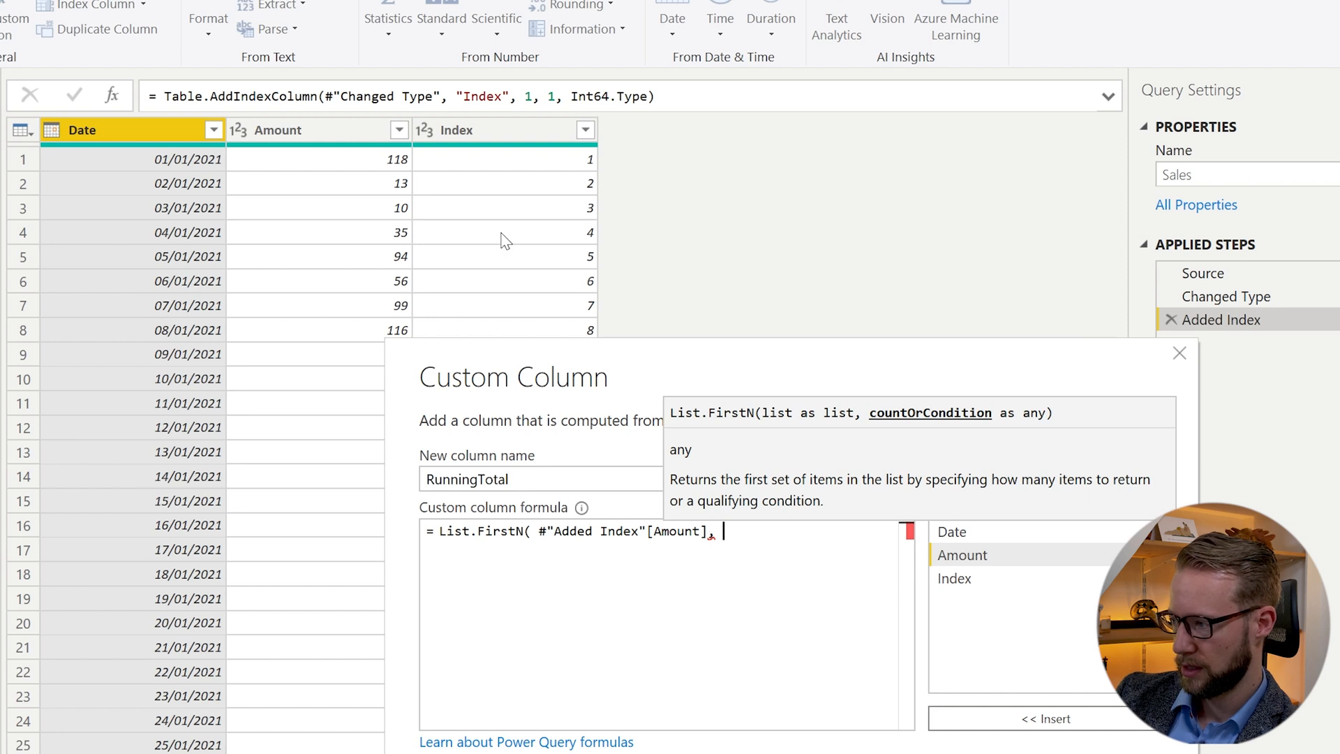
mouse_move(511, 185)
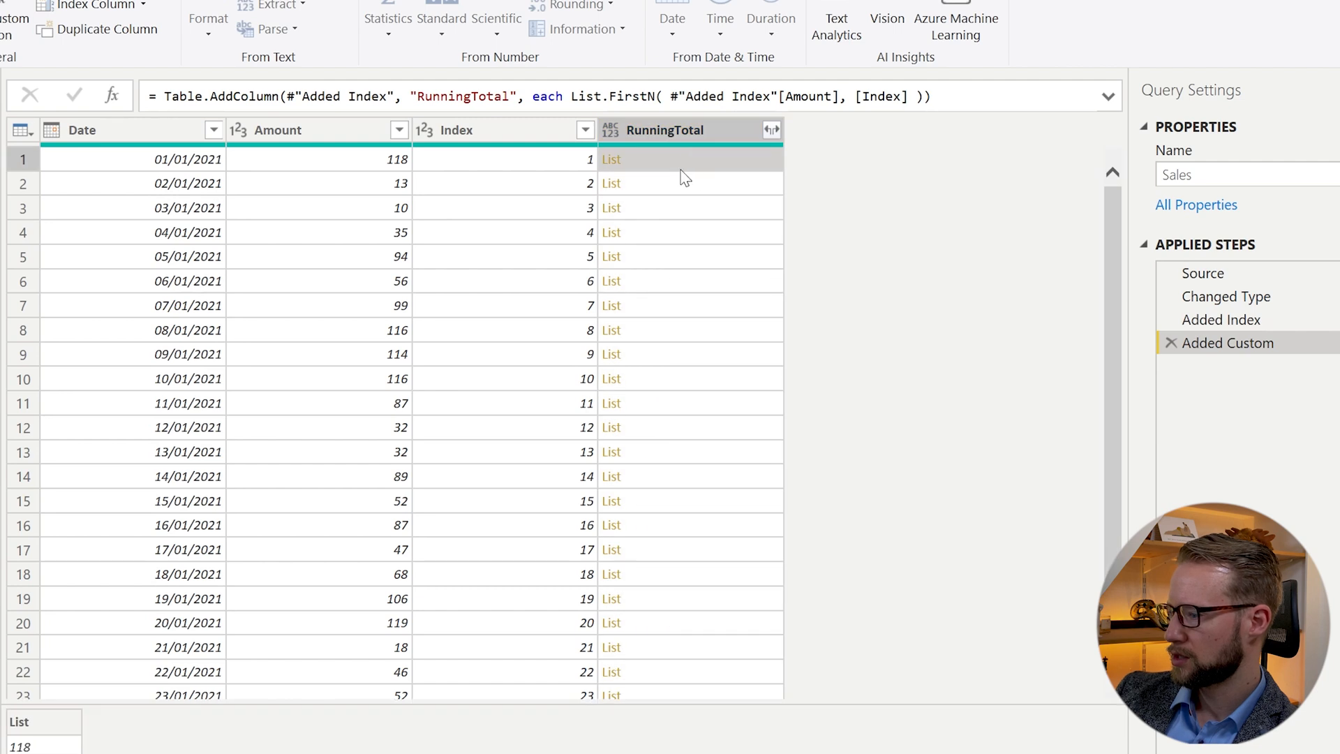
mouse_move(402, 168)
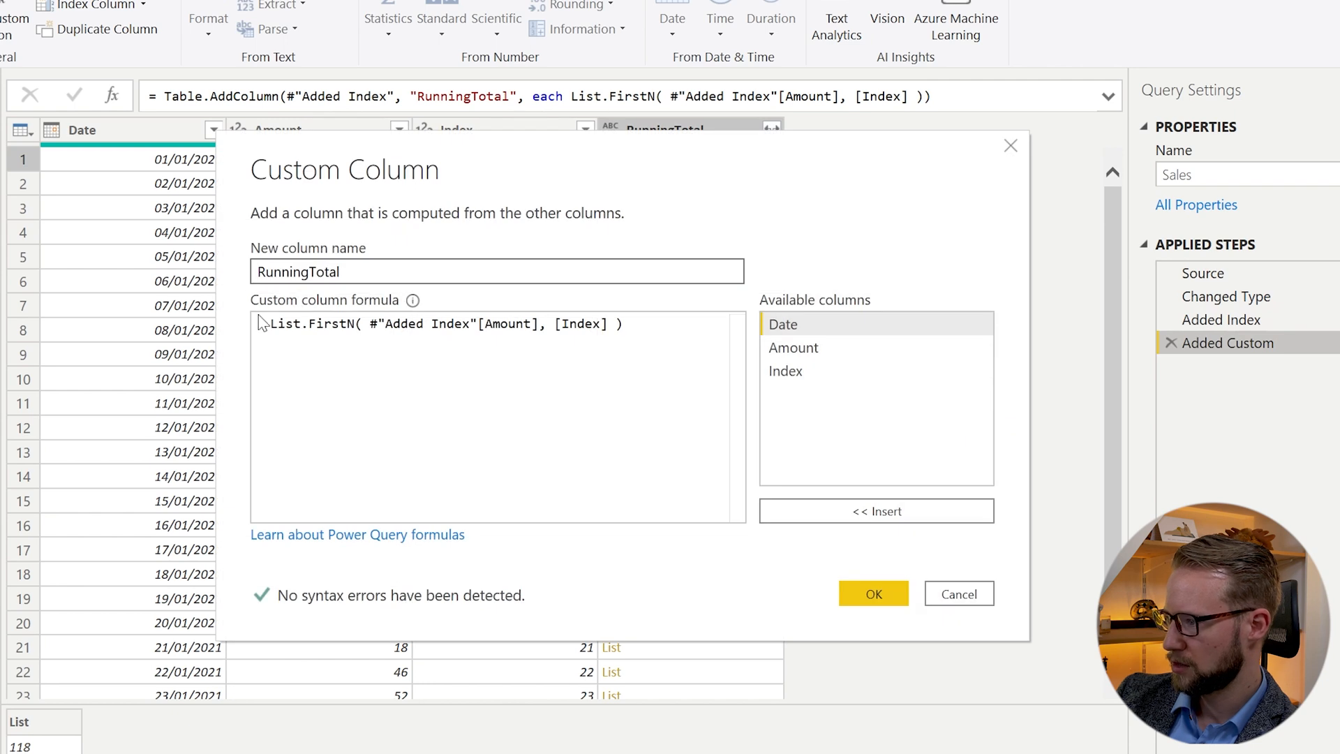
Wrap the formula in List.Sum so RunningTotal shows cumulative Amount sums, and apply it
text(= List.Sum()
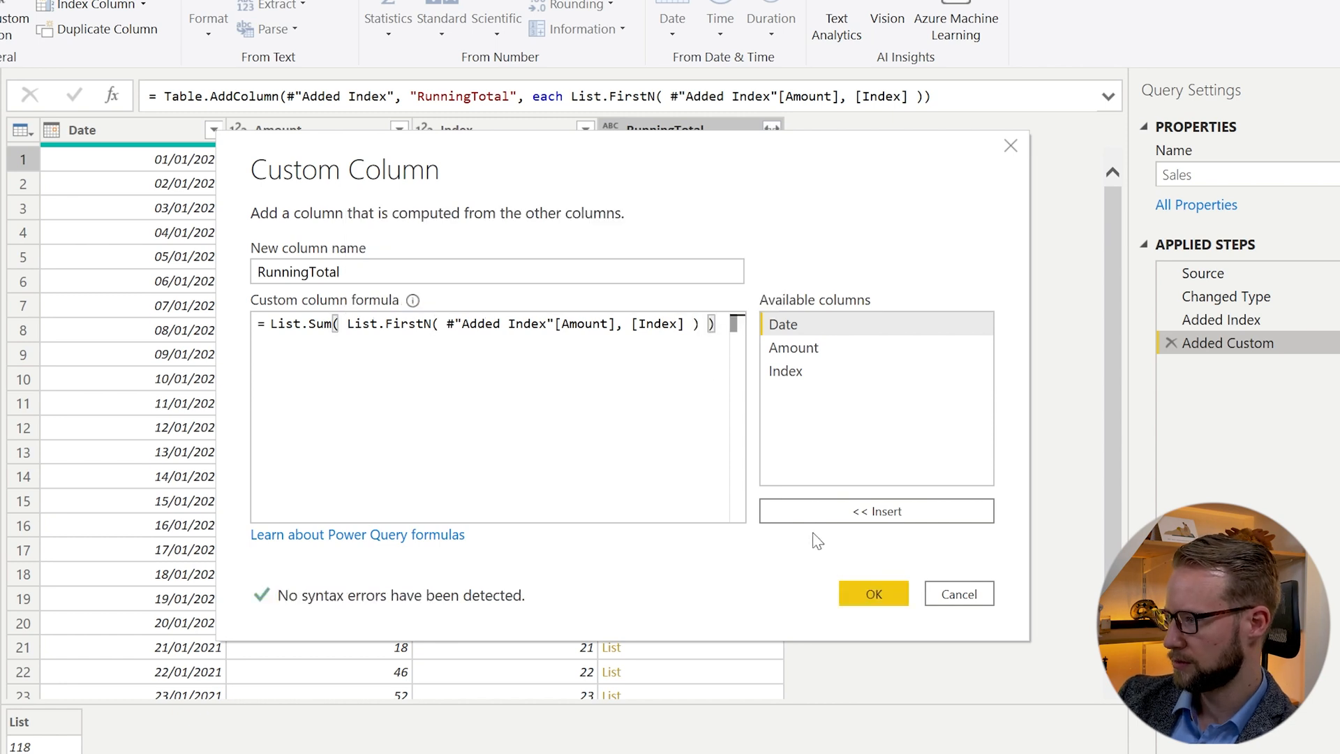
click(872, 593)
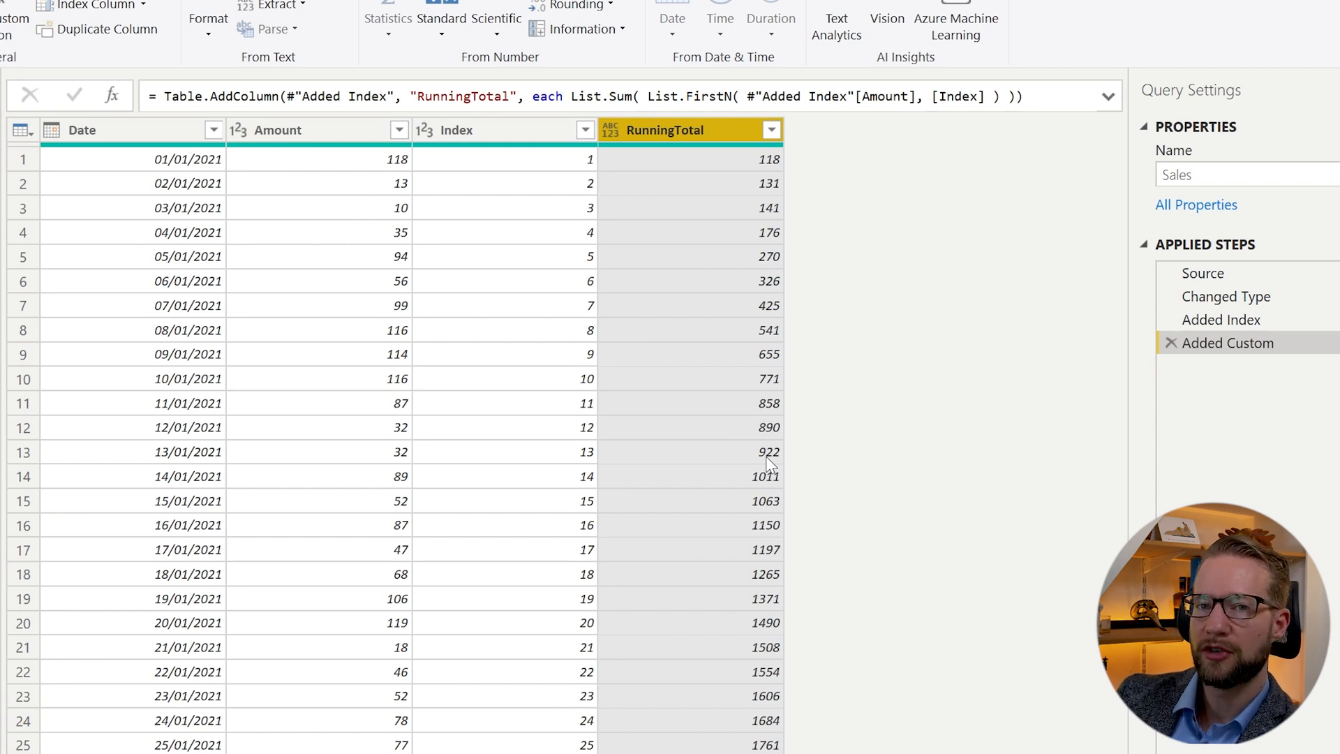
mouse_move(878, 418)
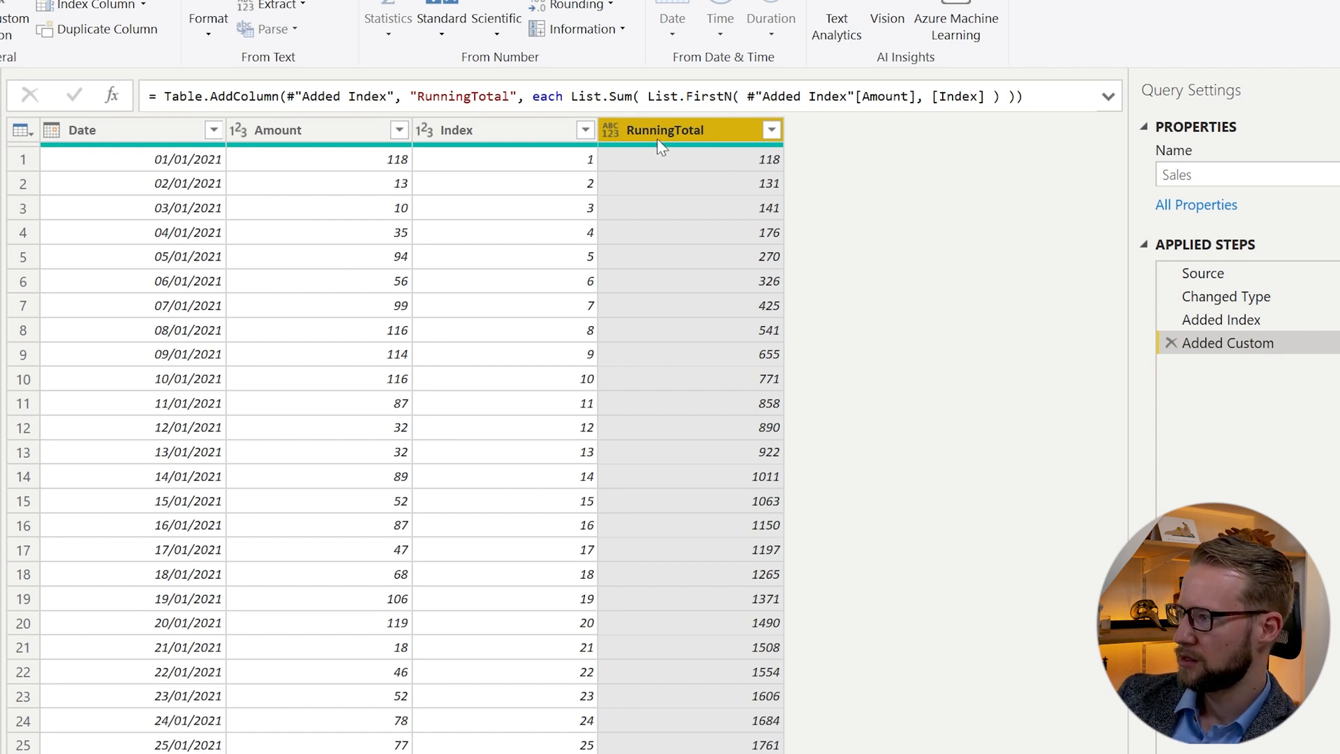
click(316, 130)
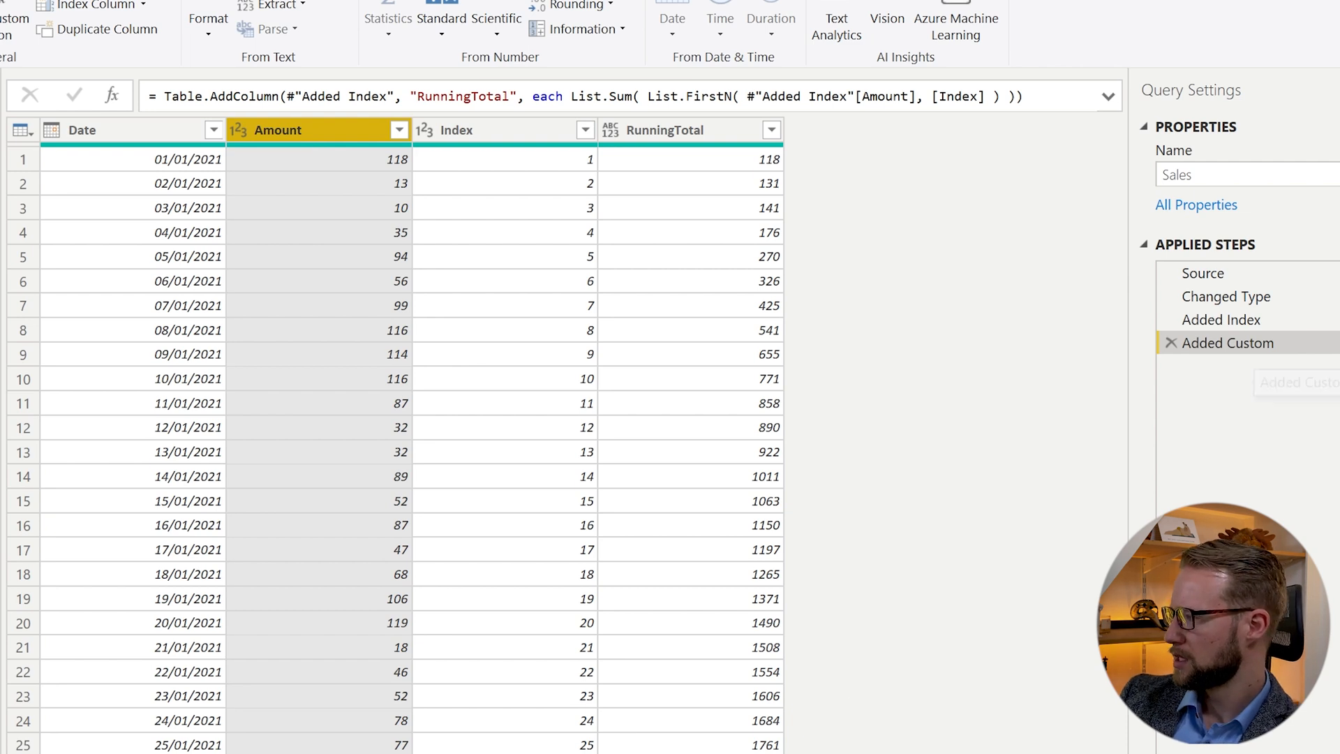
mouse_move(1249, 342)
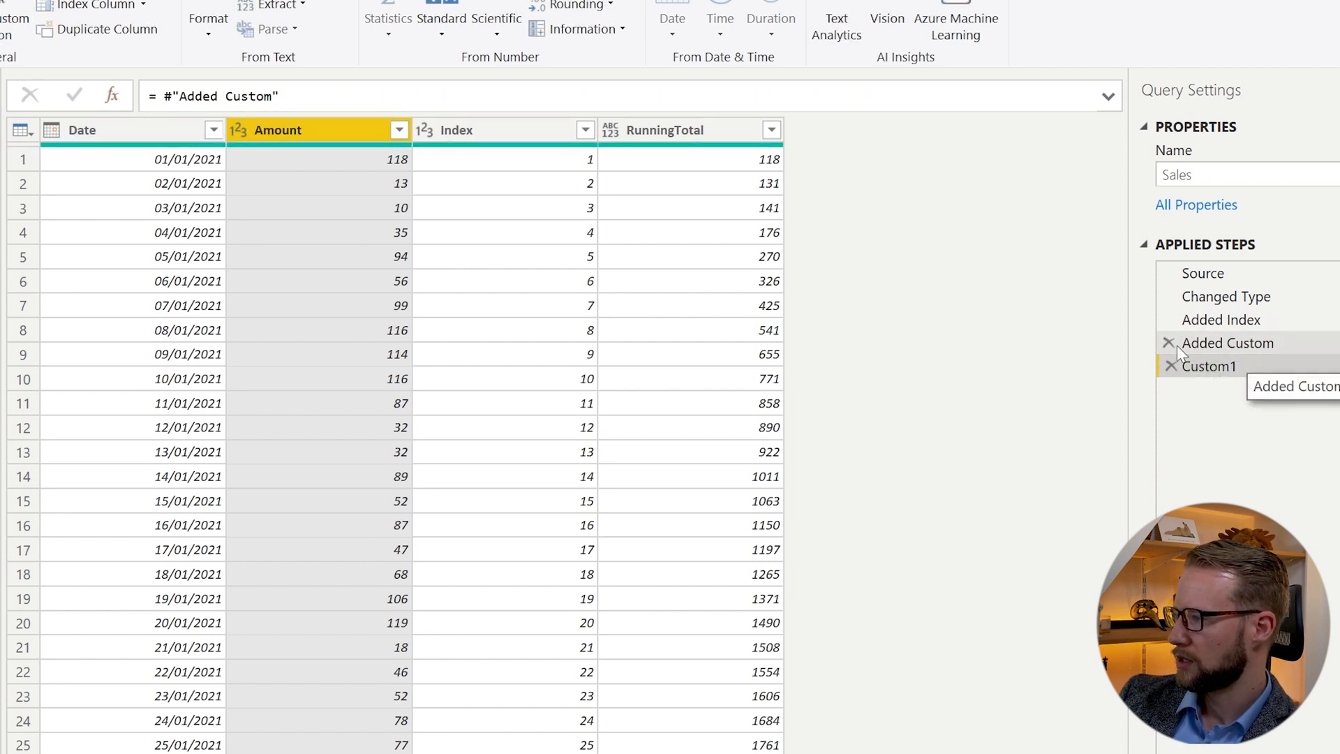
Delete the stray Custom1 step from Applied Steps
click(1208, 365)
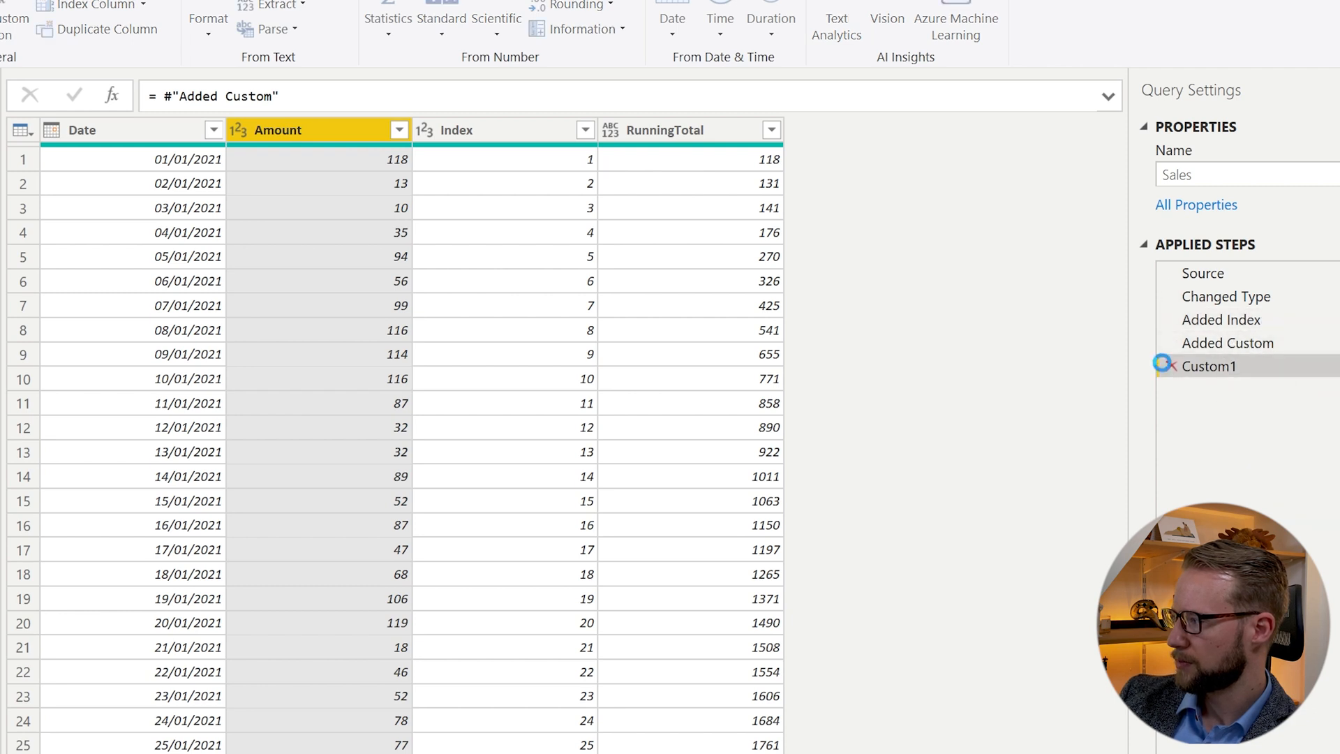
click(1221, 319)
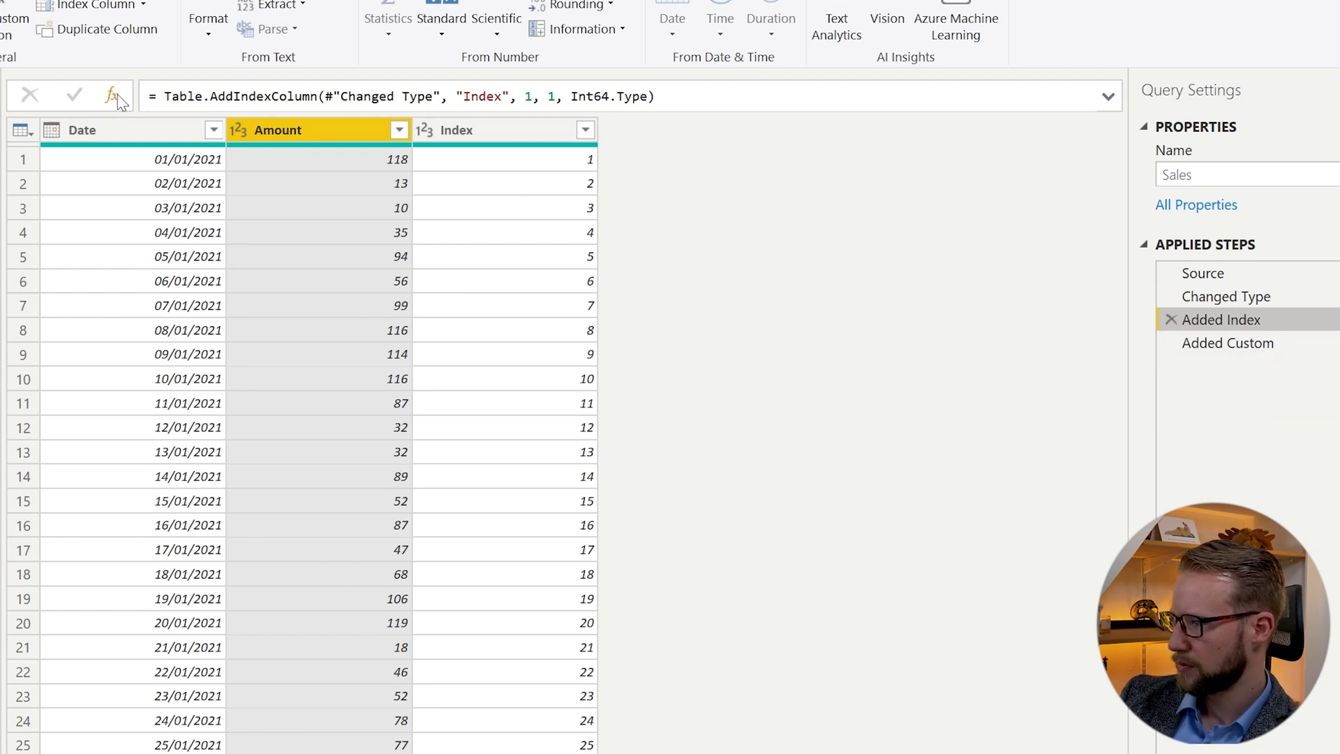
mouse_move(111, 96)
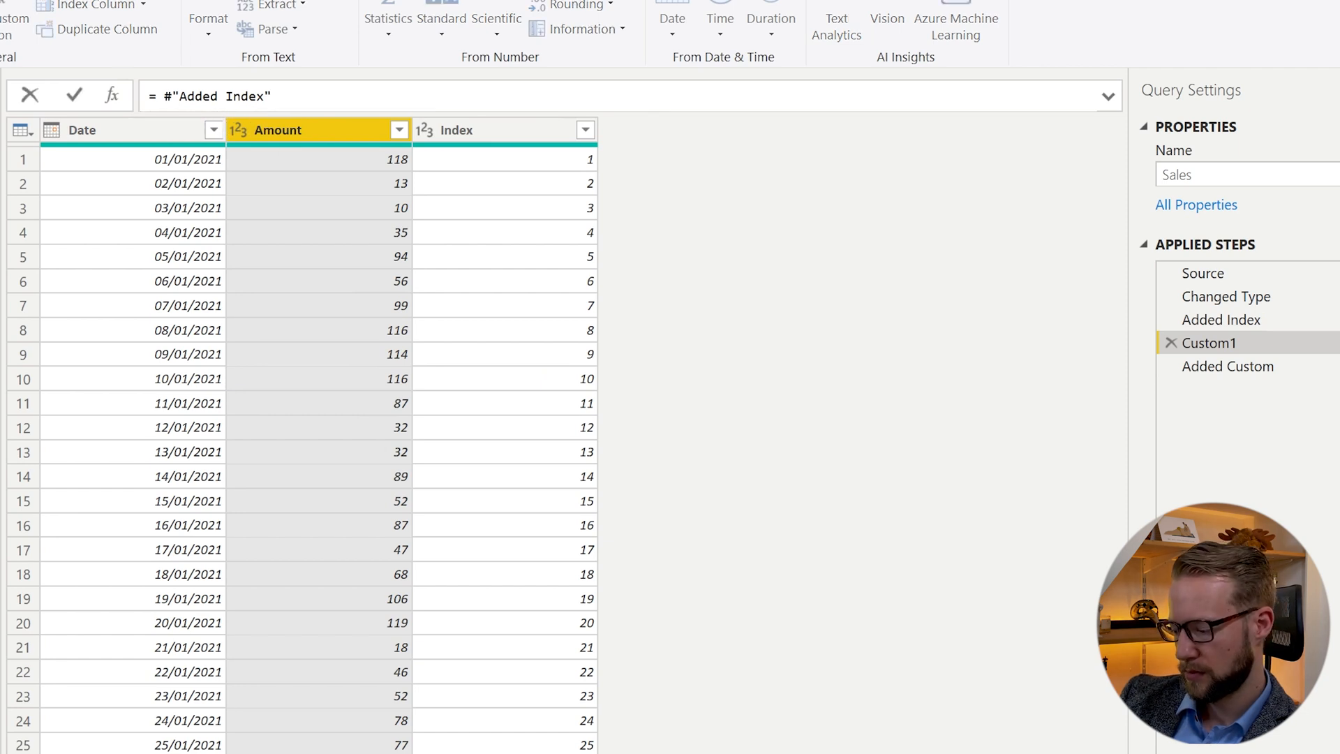
Enter = List.Buffer(#"Added Index"[Amount]) as the new step's formula
text([Amount)
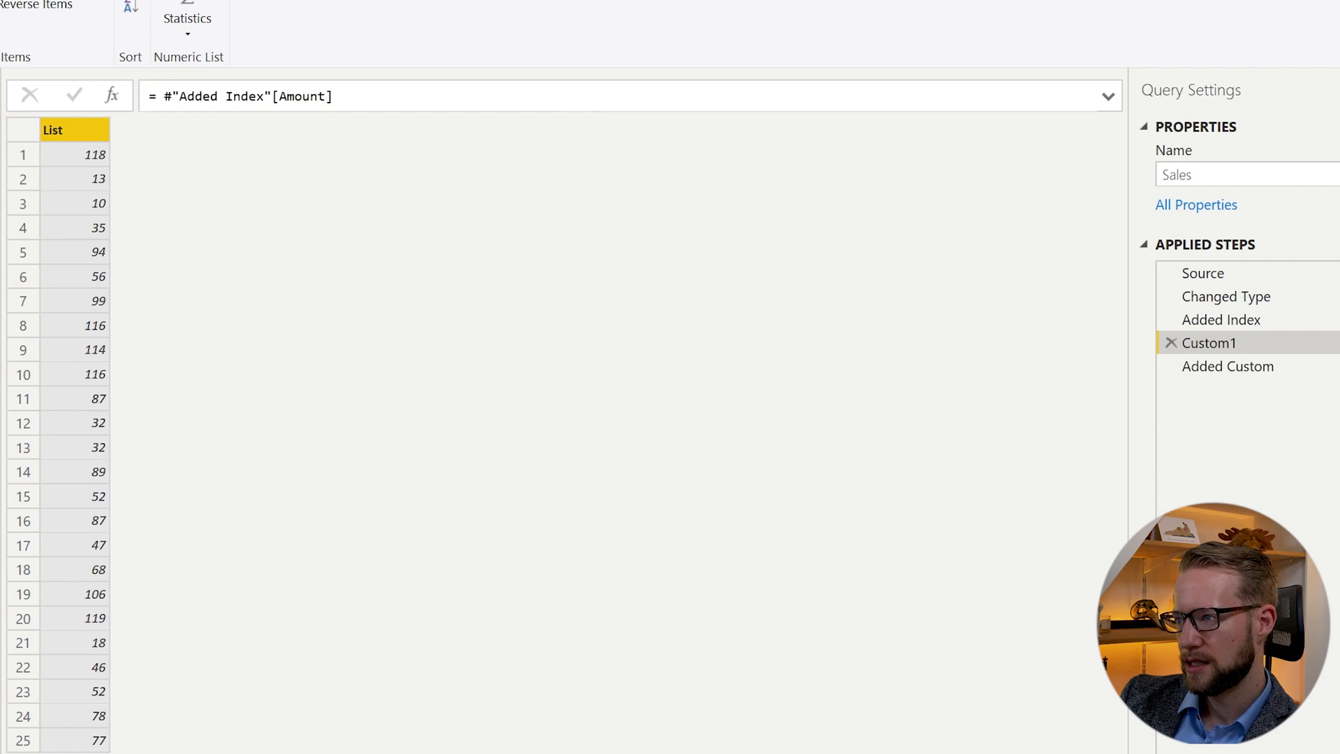
text(List.)
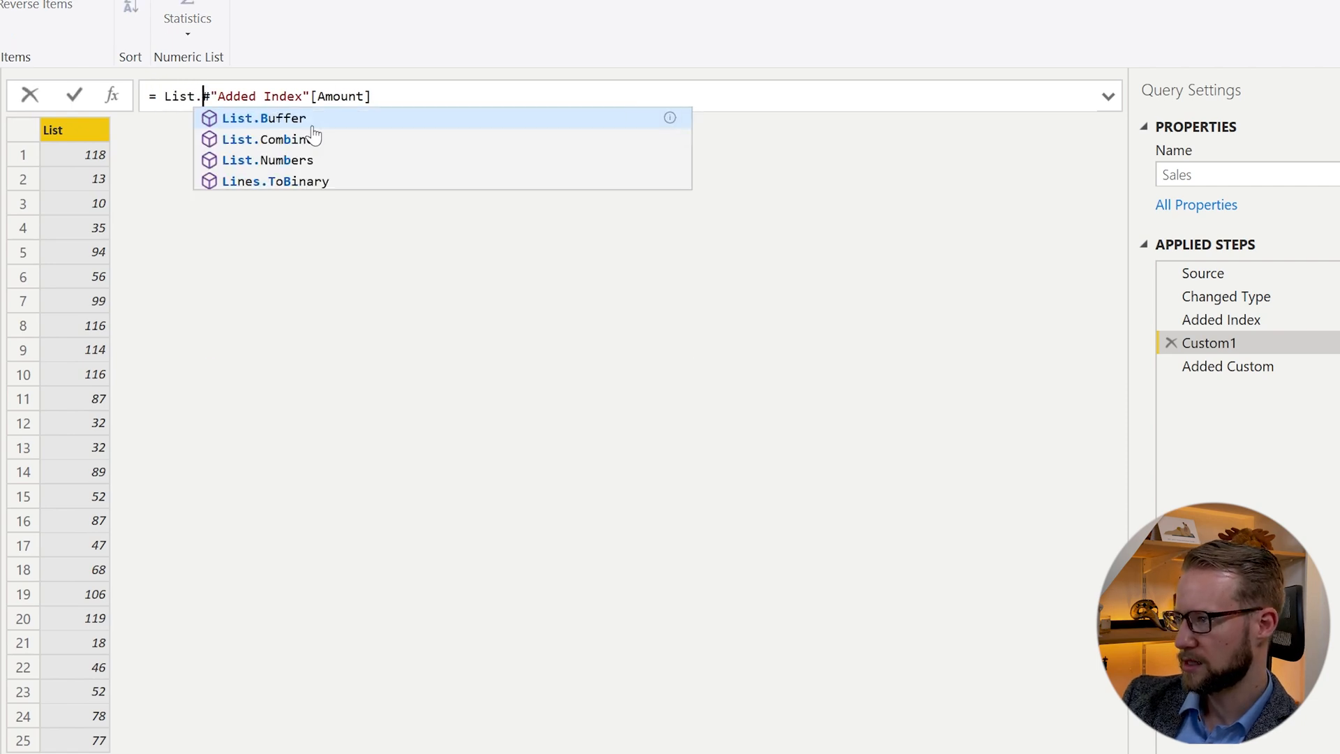
click(266, 118)
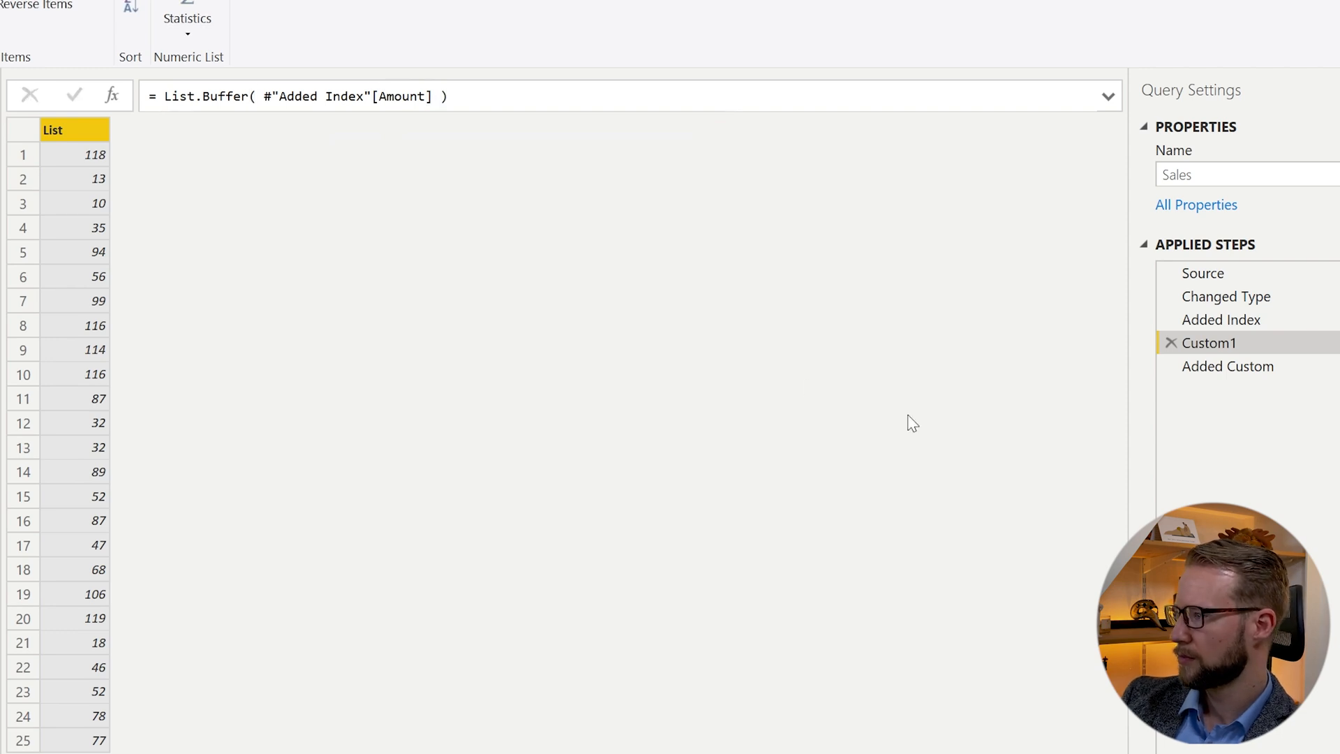
Rename the Custom1 step to BufferedList
right_click(1208, 343)
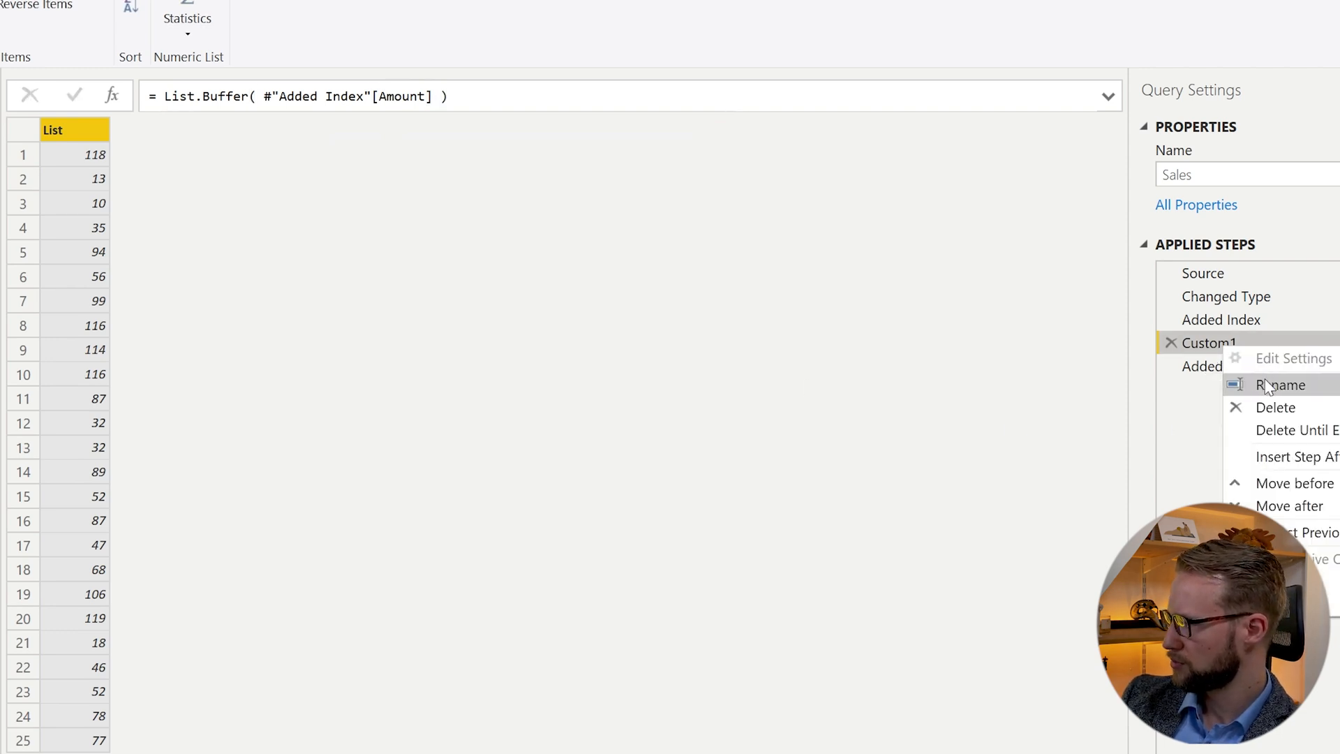
click(1282, 385)
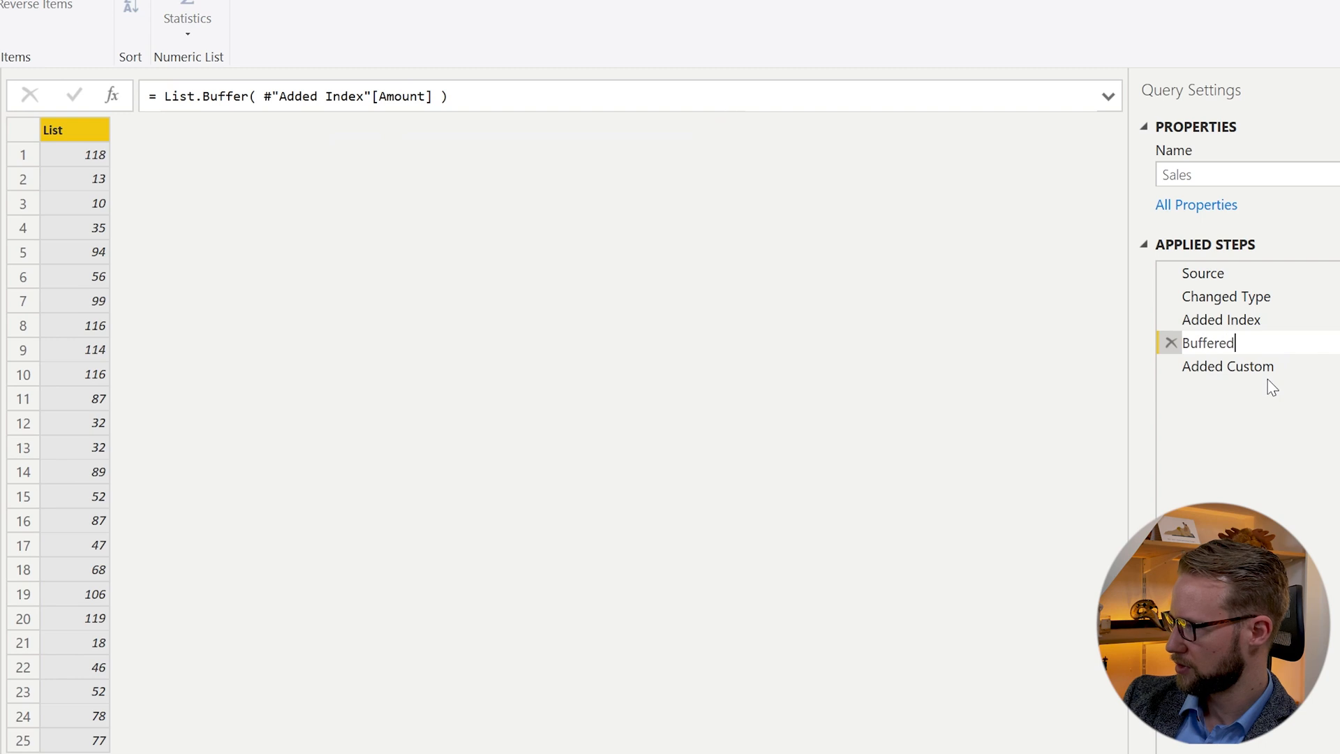
text(List)
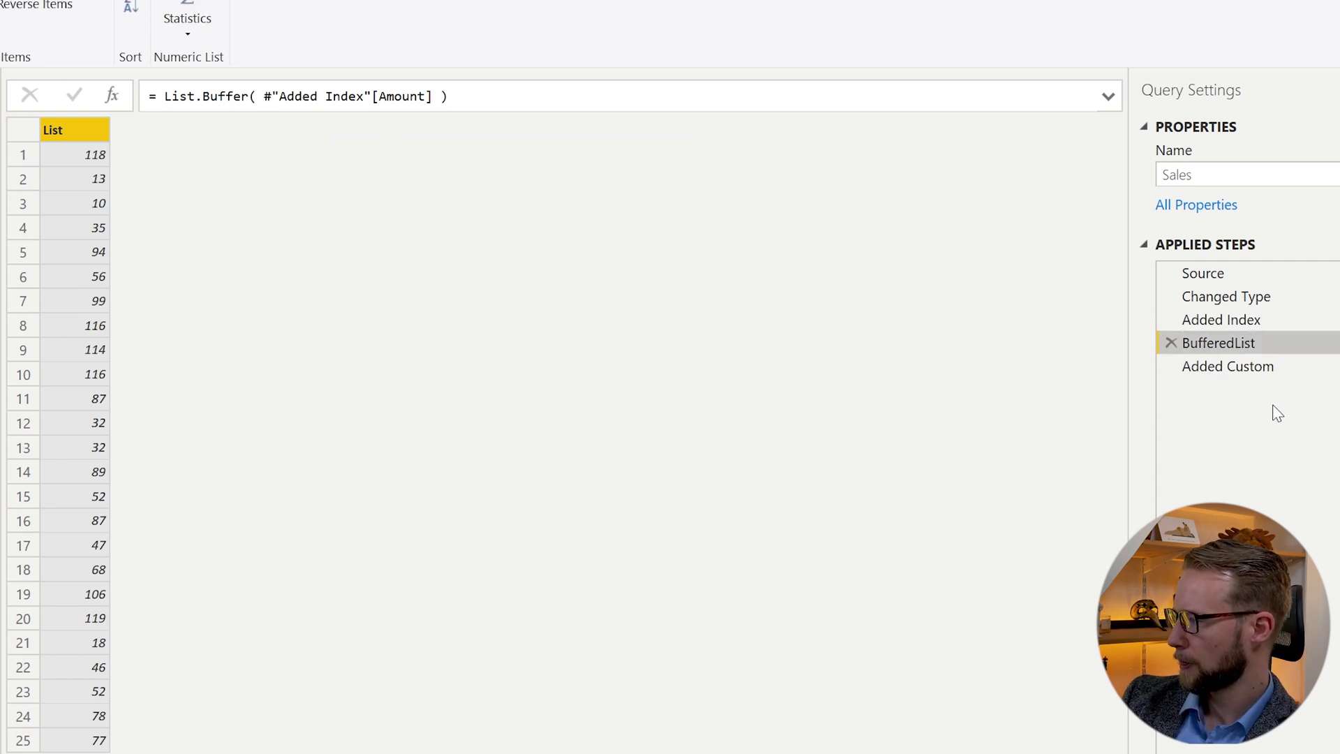
click(1229, 366)
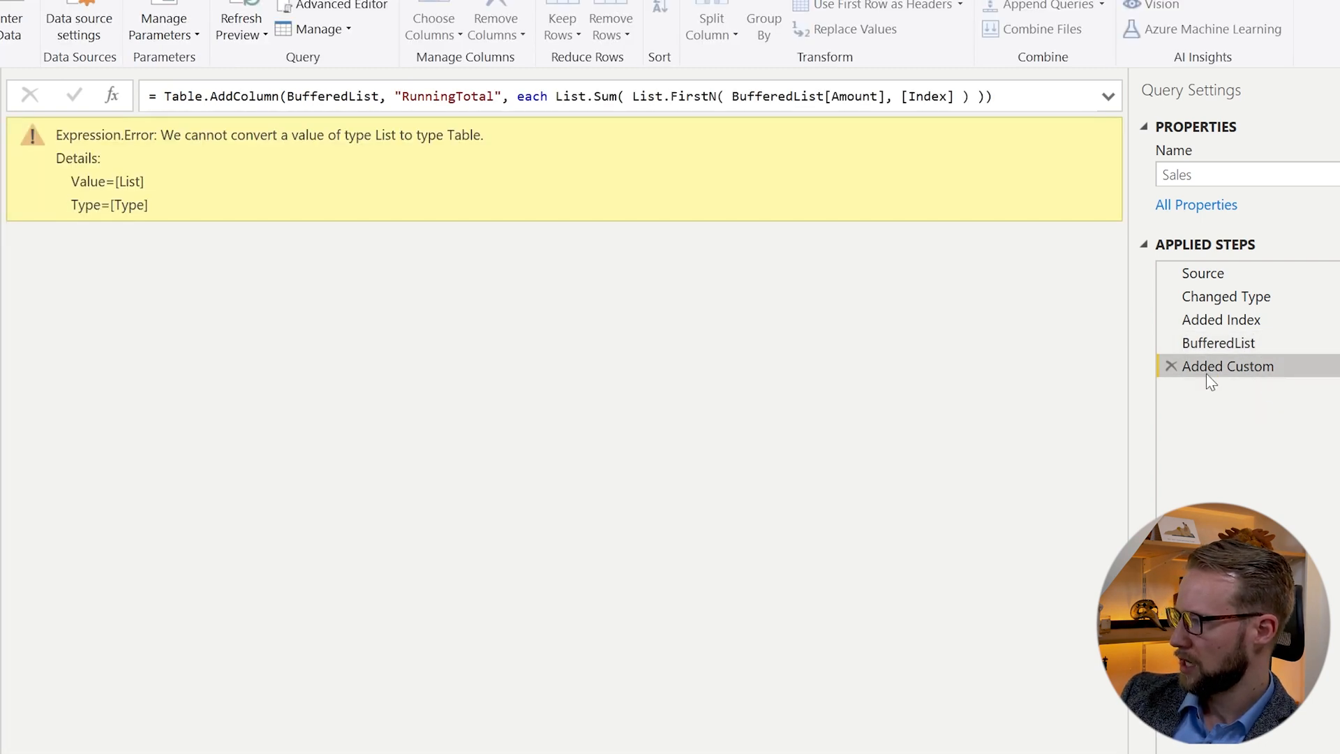
mouse_move(1217, 343)
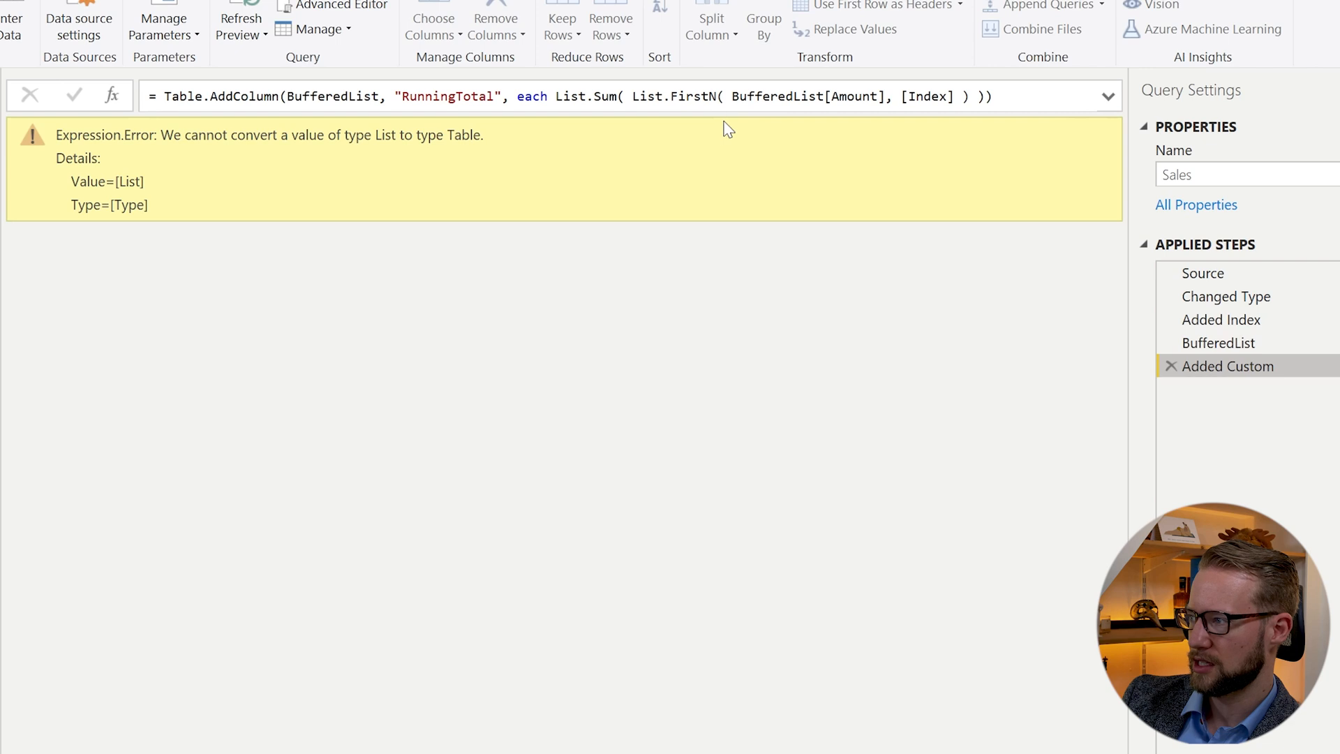
Replace Added Custom's BufferedList table argument with #"Added Index"
double_click(331, 96)
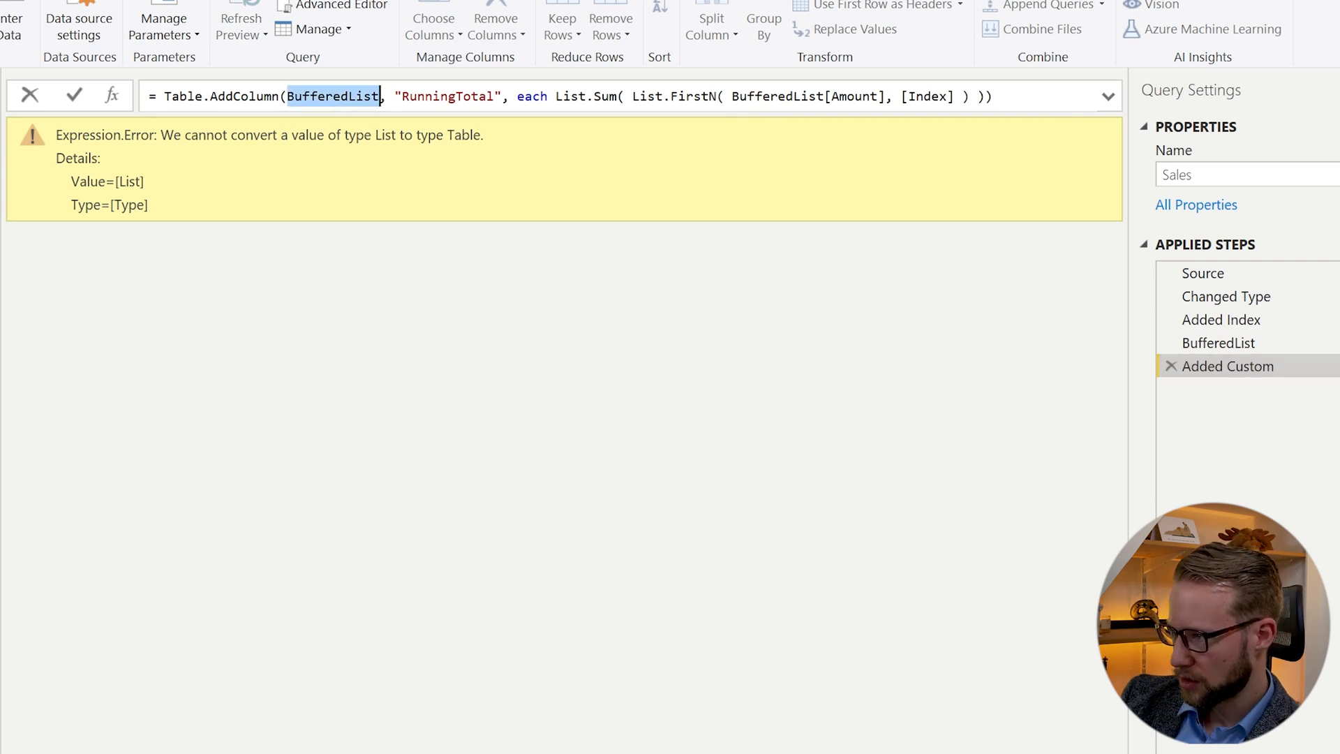
mouse_move(752, 381)
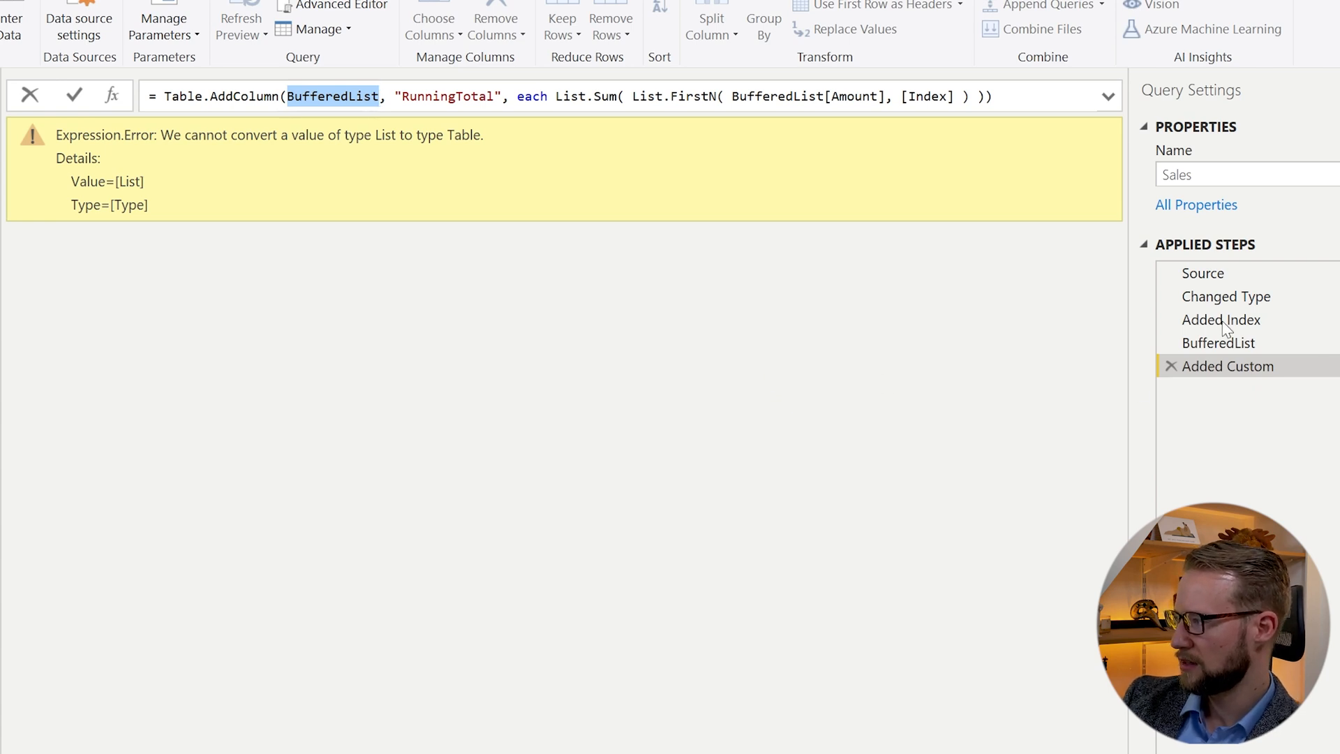
text(#)
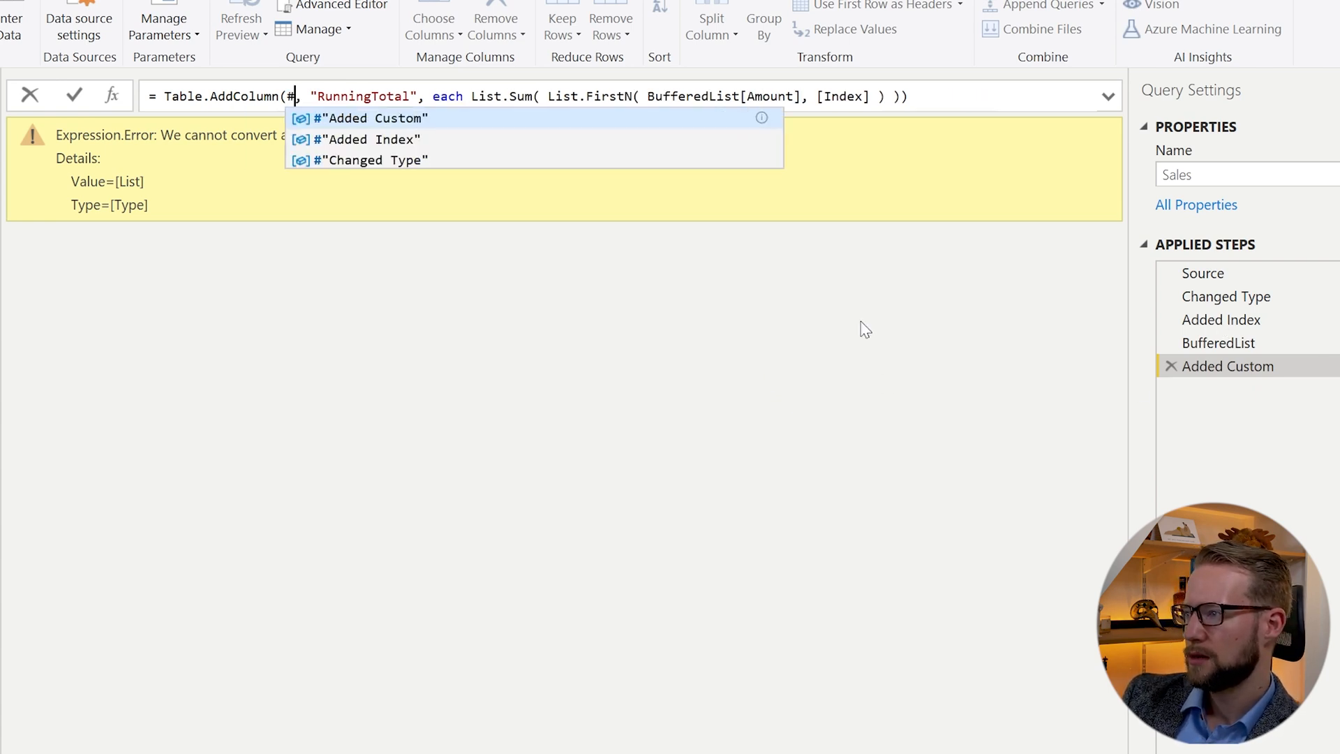
text(Added Index")
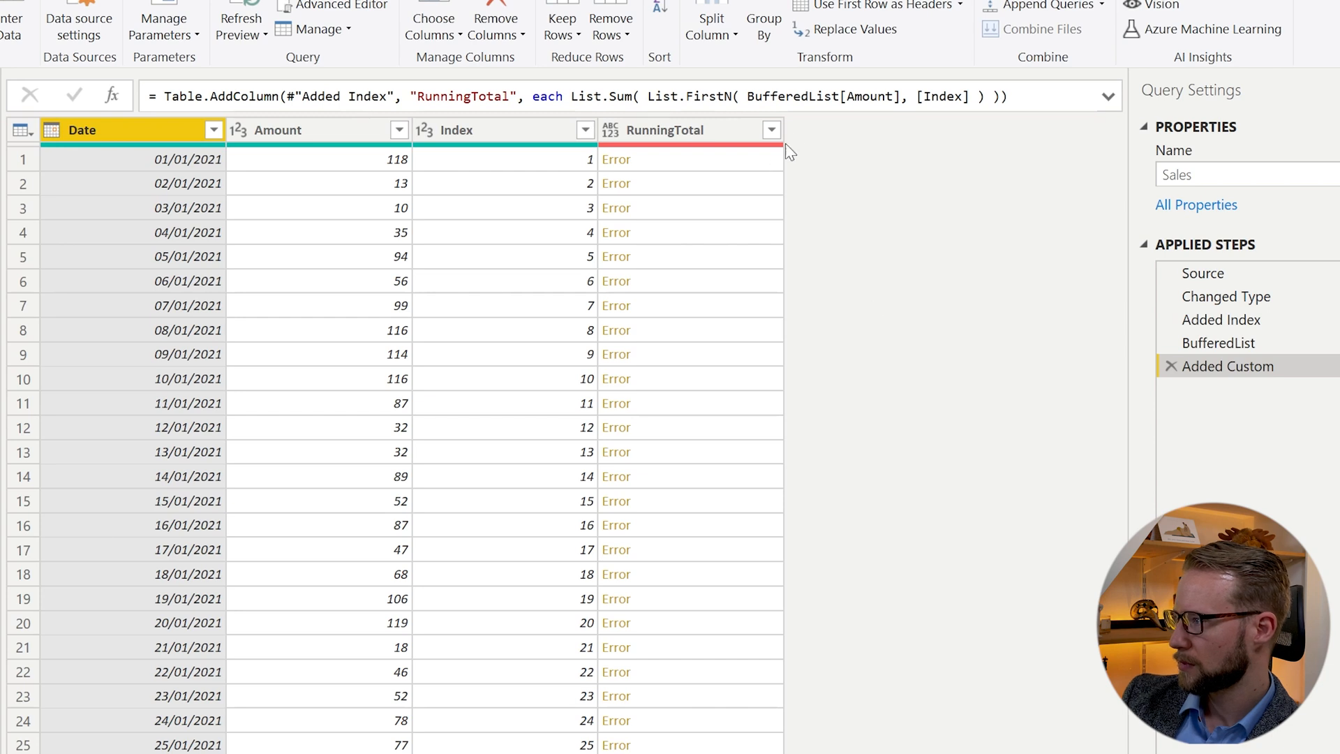
Point List.FirstN's source list at BufferedList instead of Added Index's Amount column
double_click(776, 95)
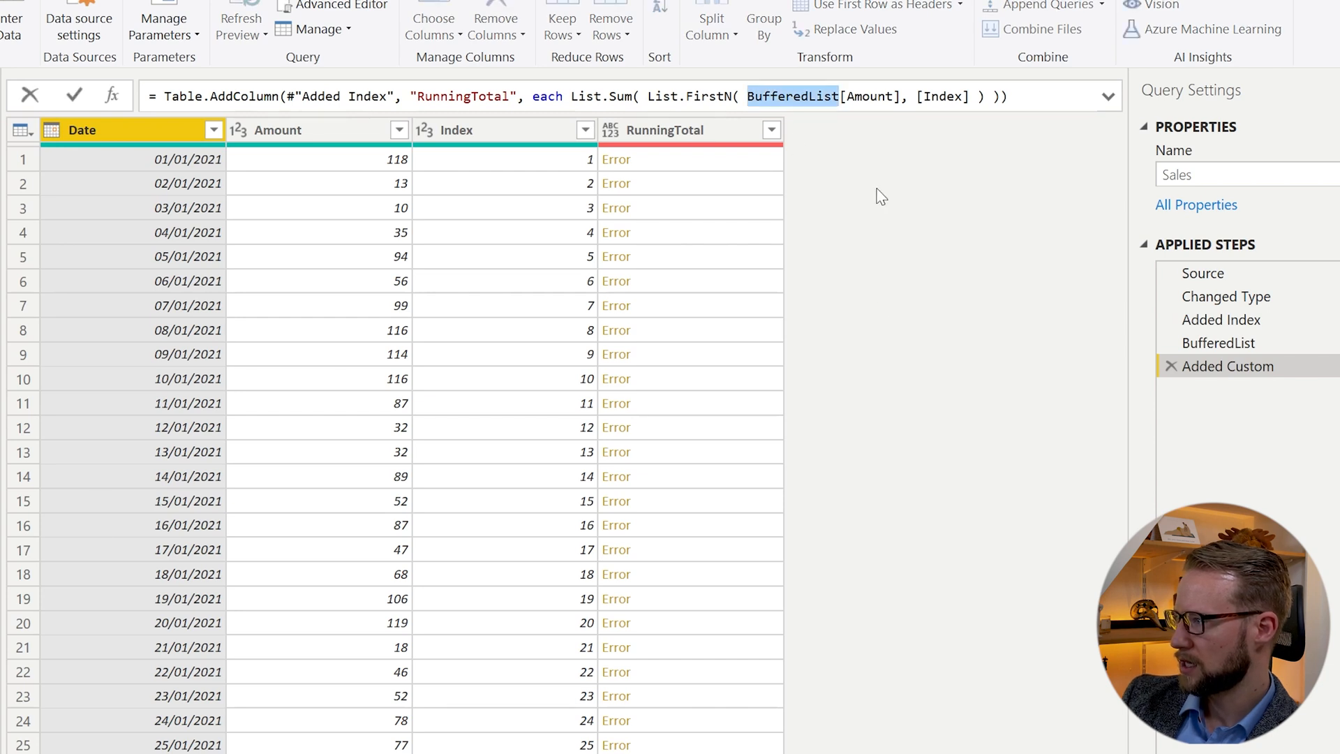
text(#"Added Index)
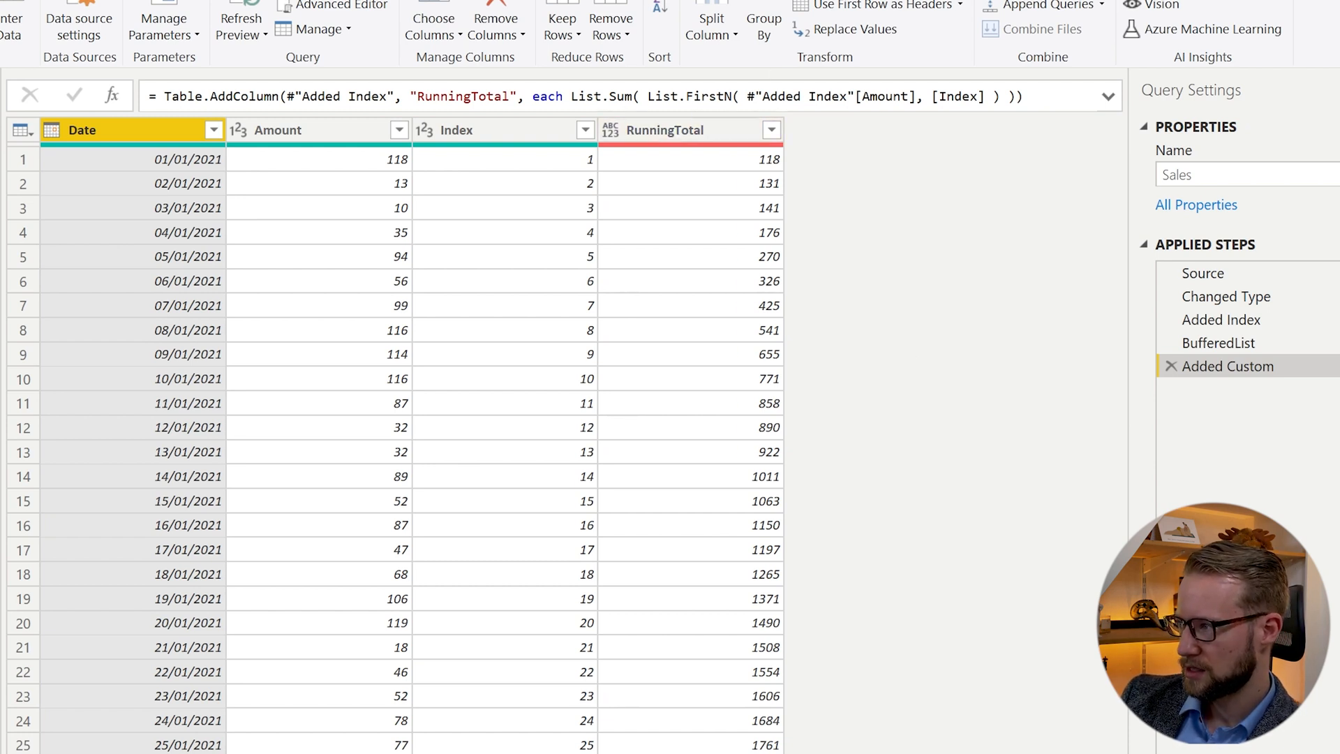
double_click(799, 95)
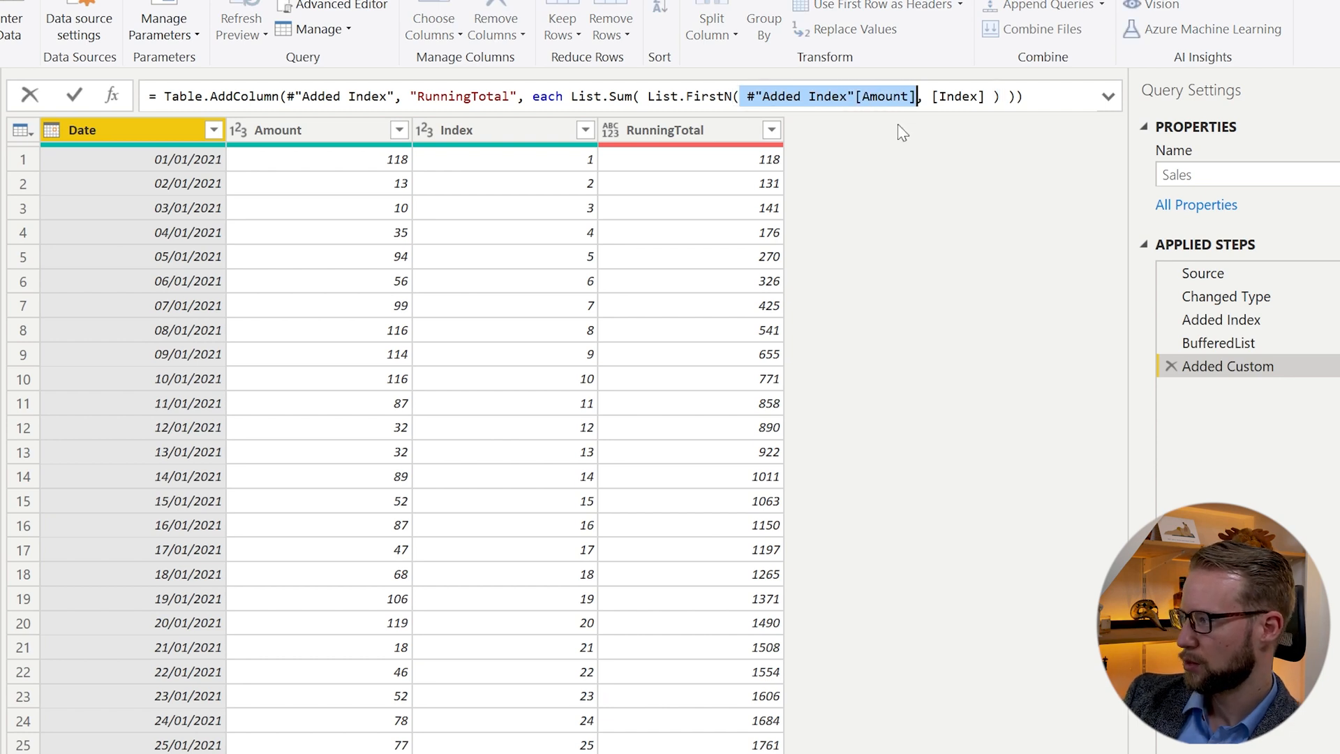
text(Buffere)
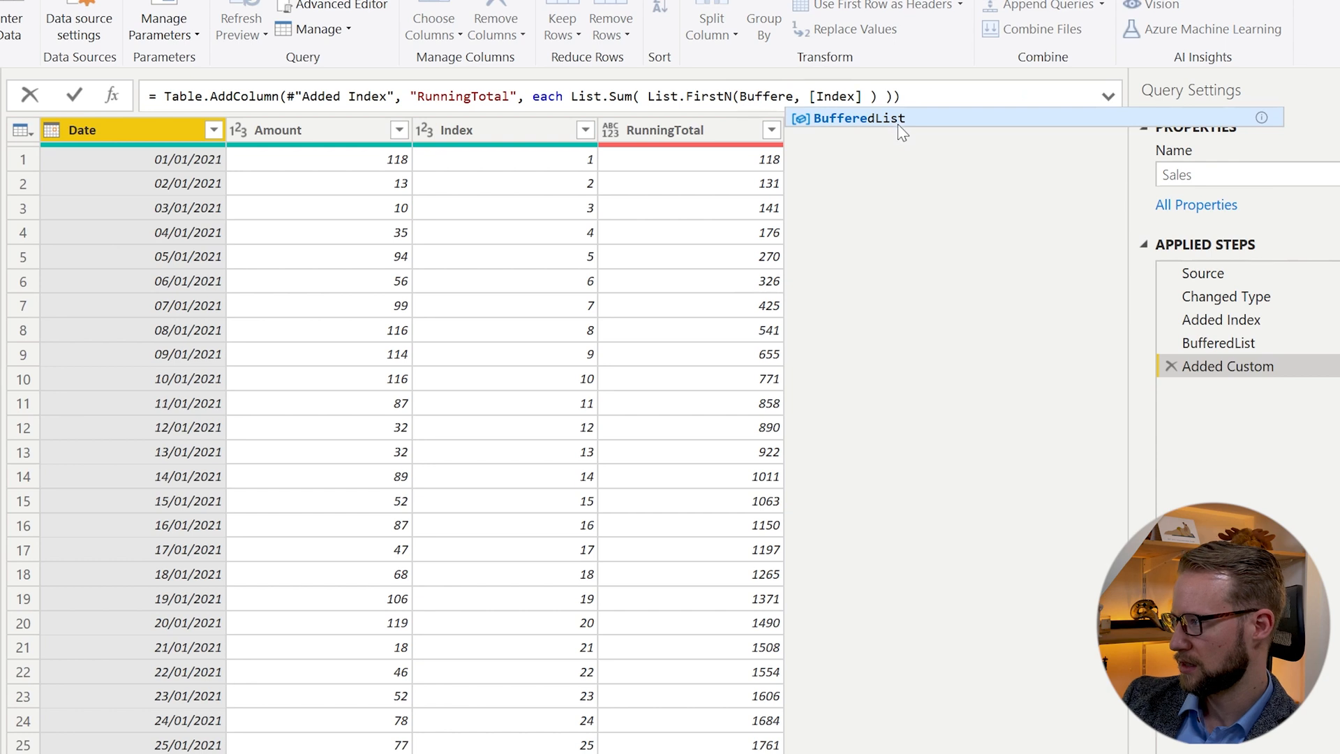